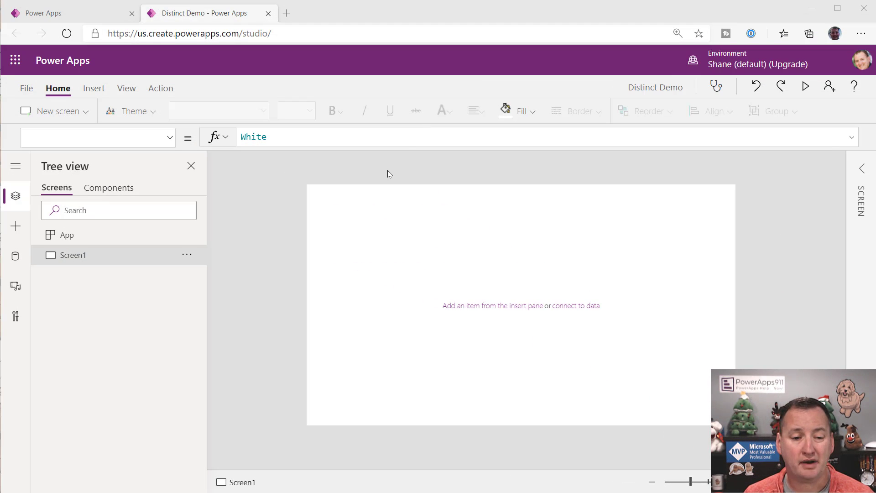
- Insert a vertical gallery and connect it to the SharePoint Employees list
click(93, 88)
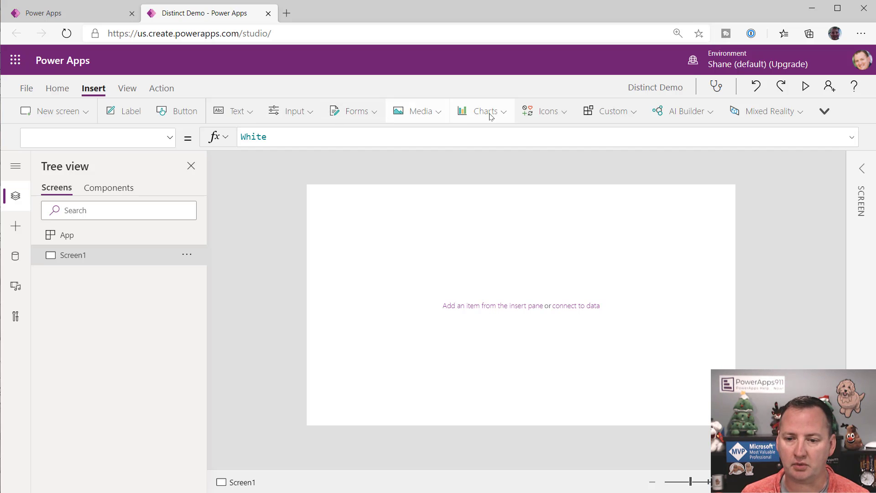
click(823, 110)
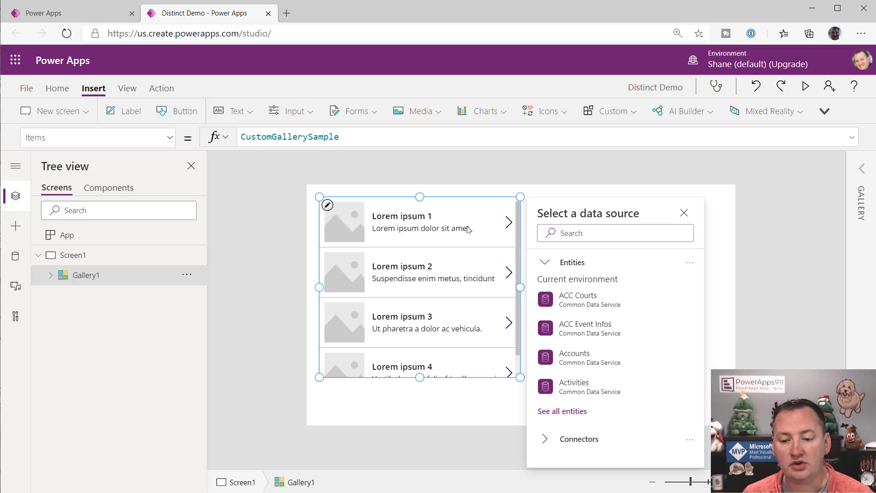
text(sh)
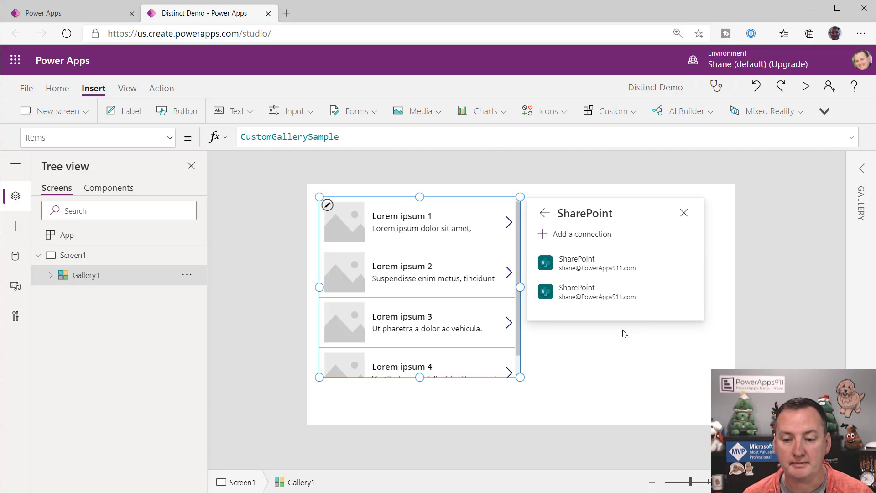
click(582, 234)
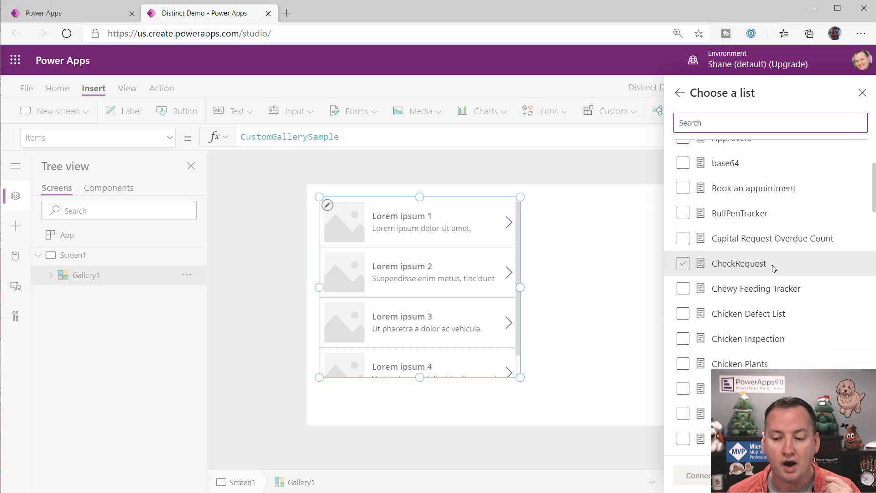
scroll(down, 3)
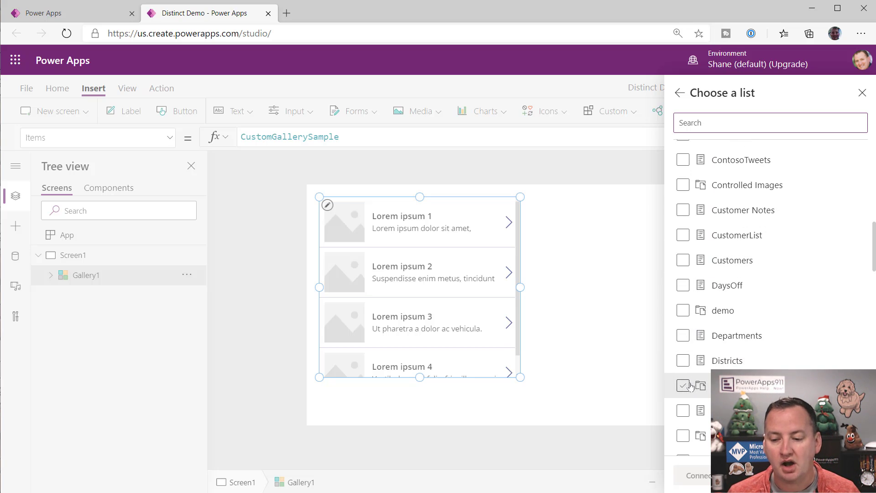
click(862, 92)
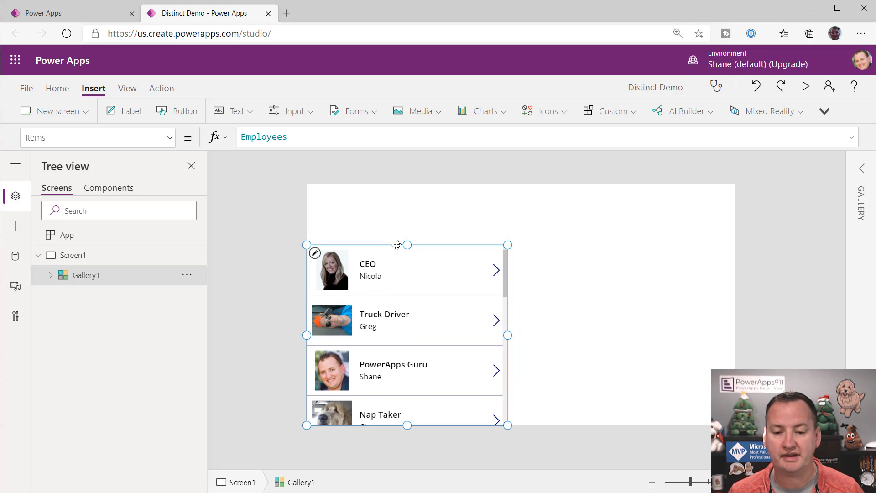
mouse_move(409, 245)
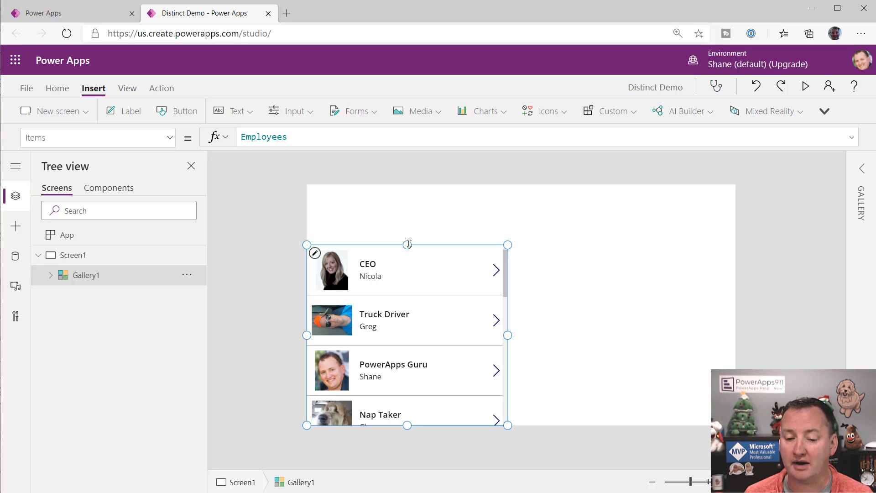
mouse_move(435, 241)
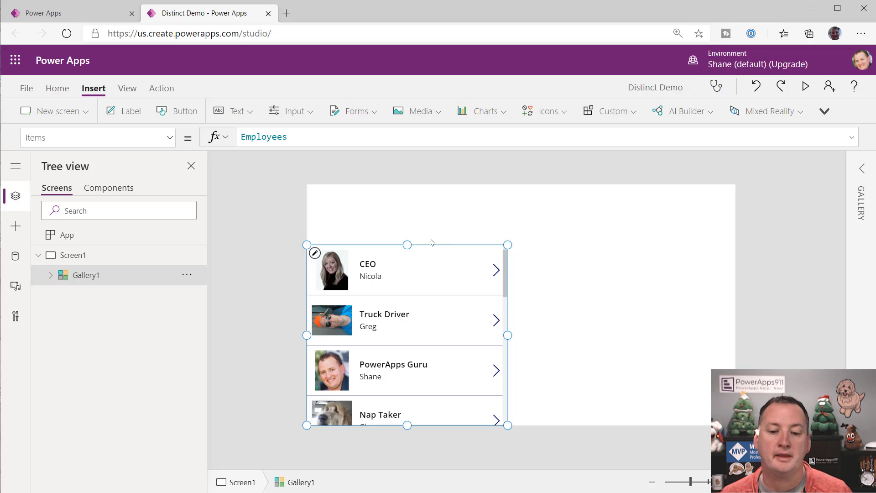
mouse_move(453, 214)
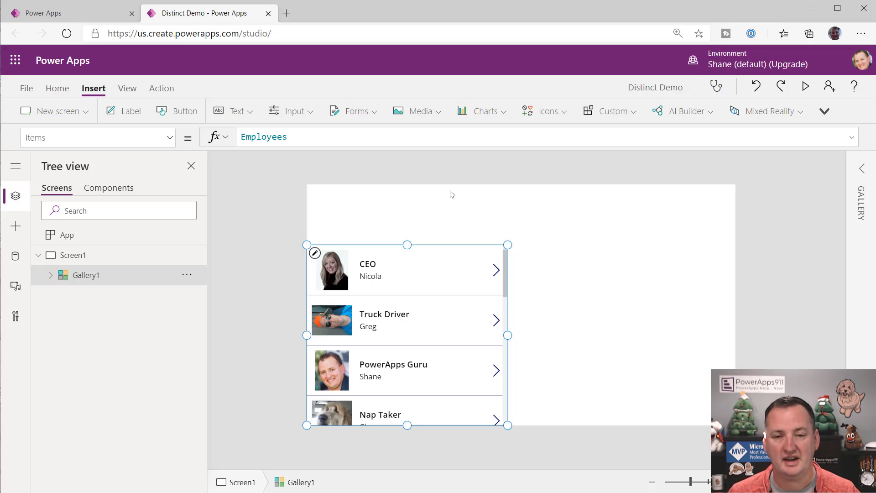
mouse_move(311, 228)
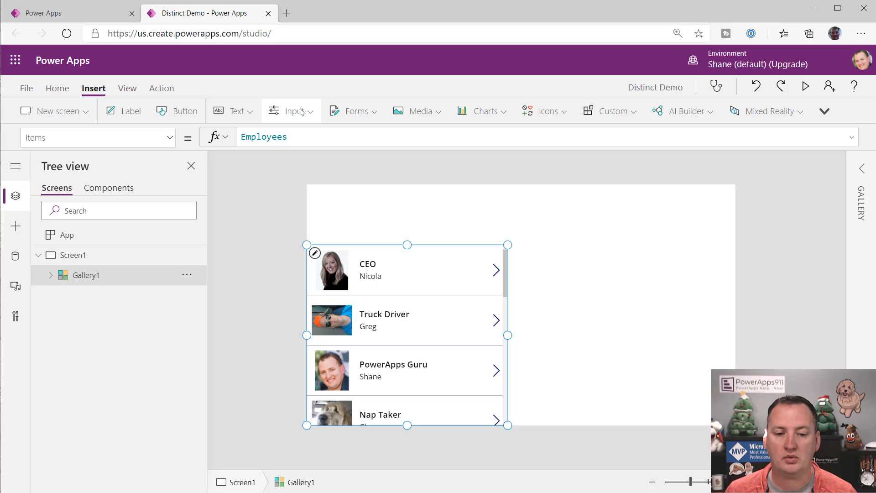
- Insert a dropdown with Items set to Distinct(Employees, Department), then run the app
click(291, 110)
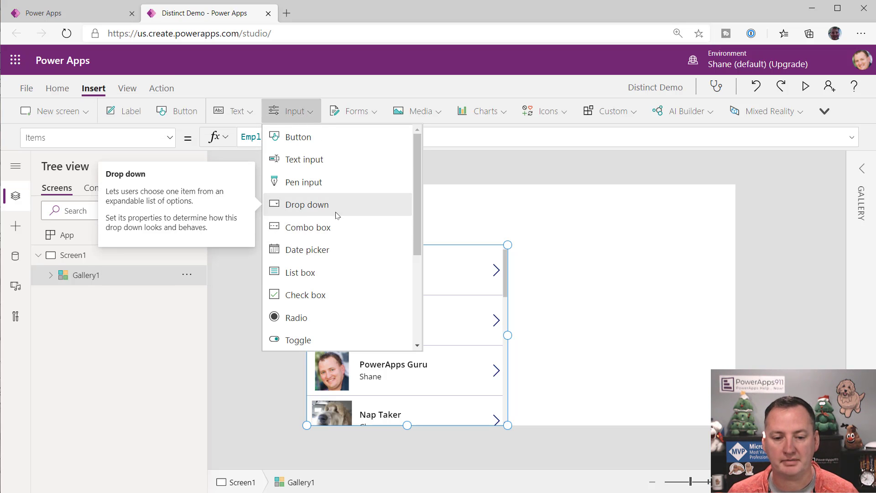
click(306, 204)
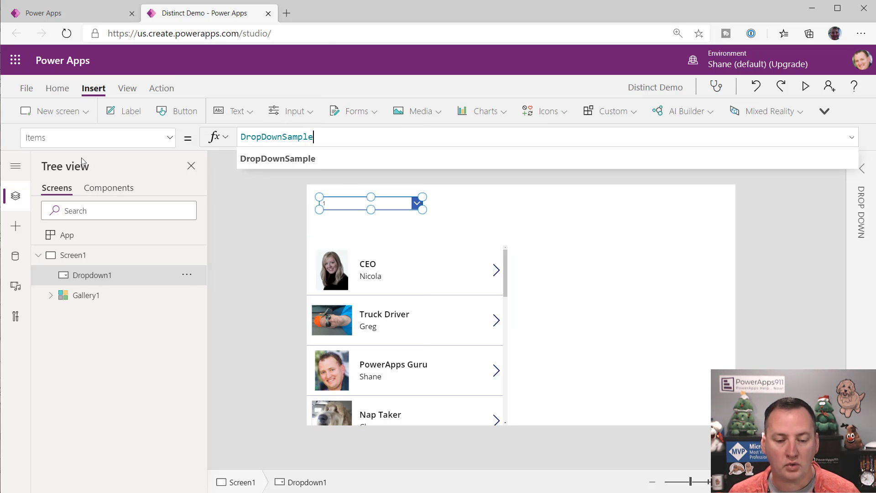
text(D)
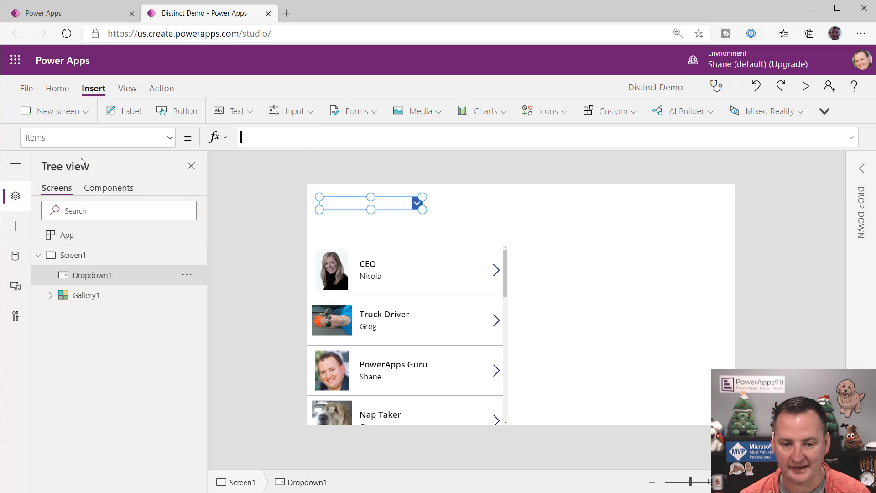
text(Distinct()
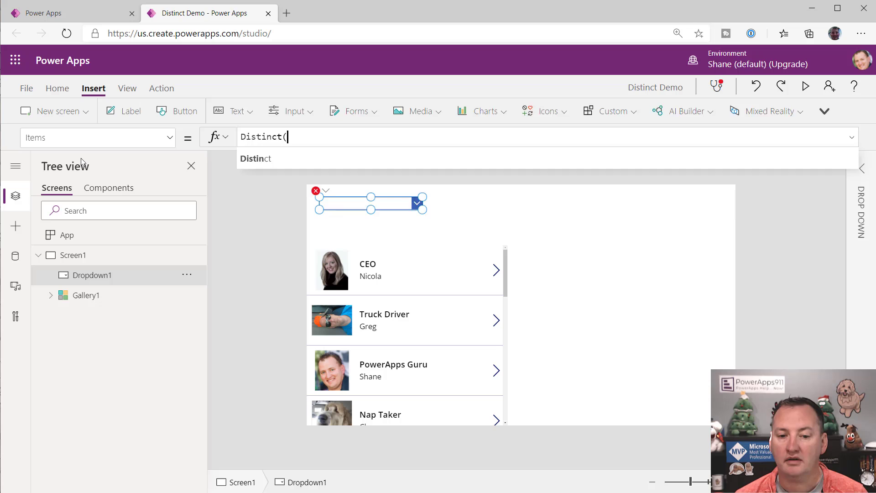
text(Employees)
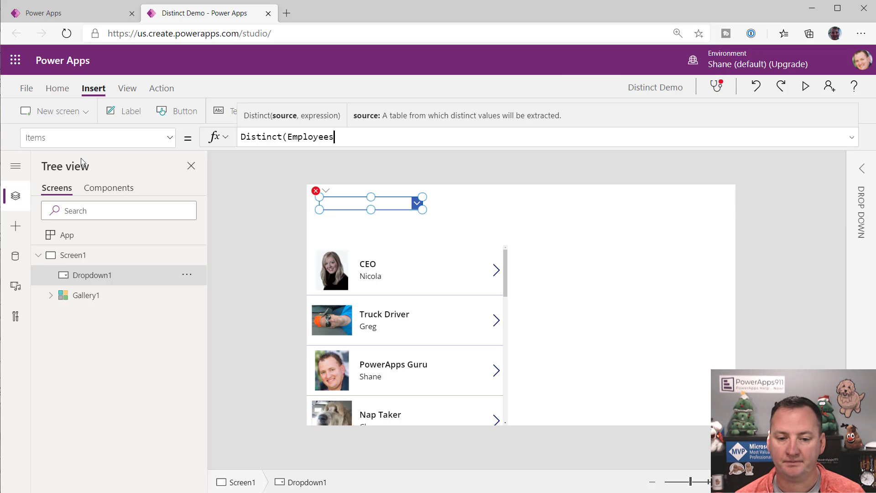
text(,)
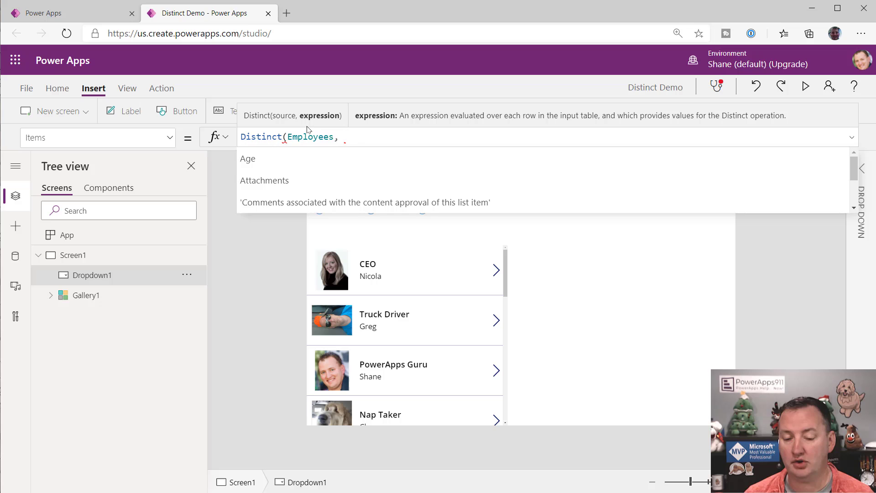
mouse_move(353, 140)
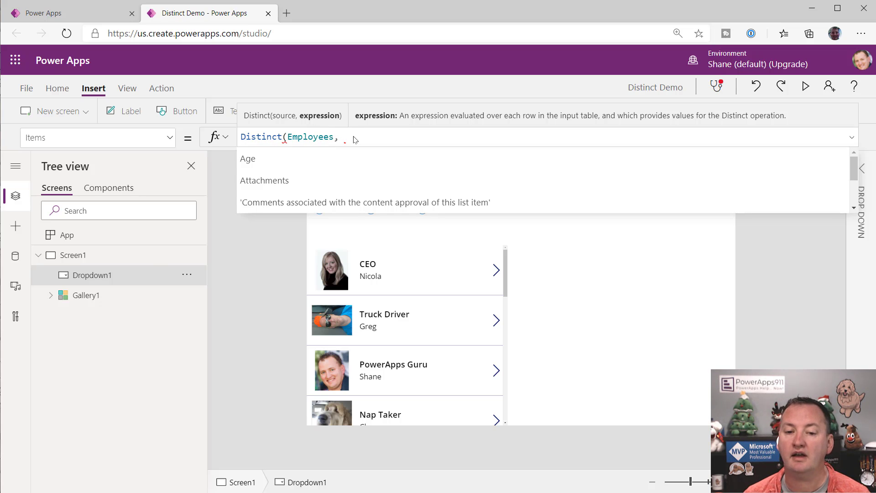
mouse_move(386, 180)
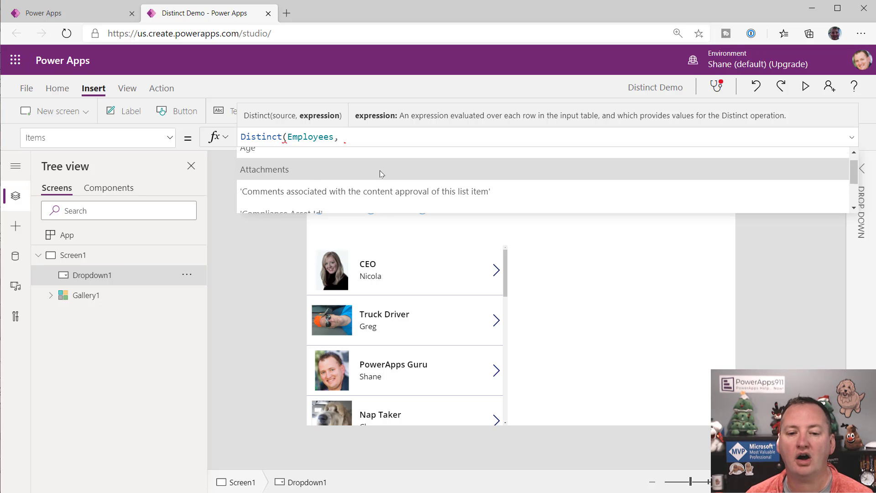
scroll(down, 3)
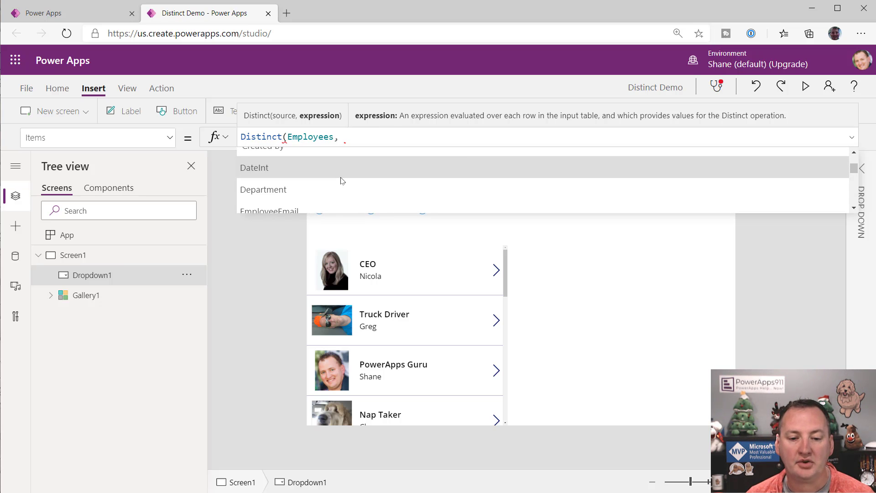
click(262, 189)
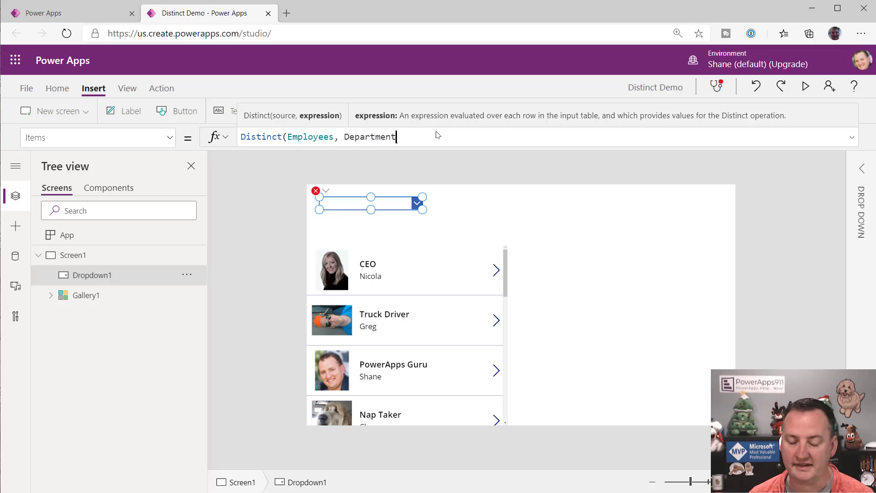
text())
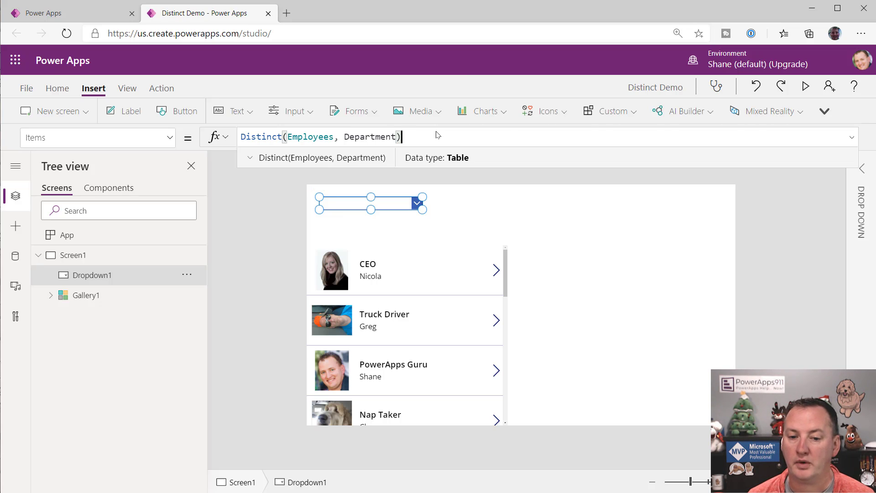
click(418, 203)
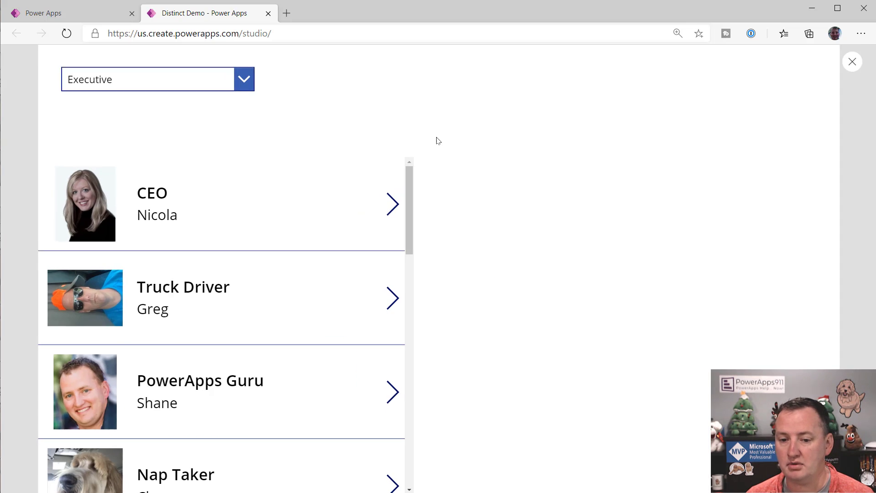
- Expand the dropdown in preview to view the listed departments
click(243, 79)
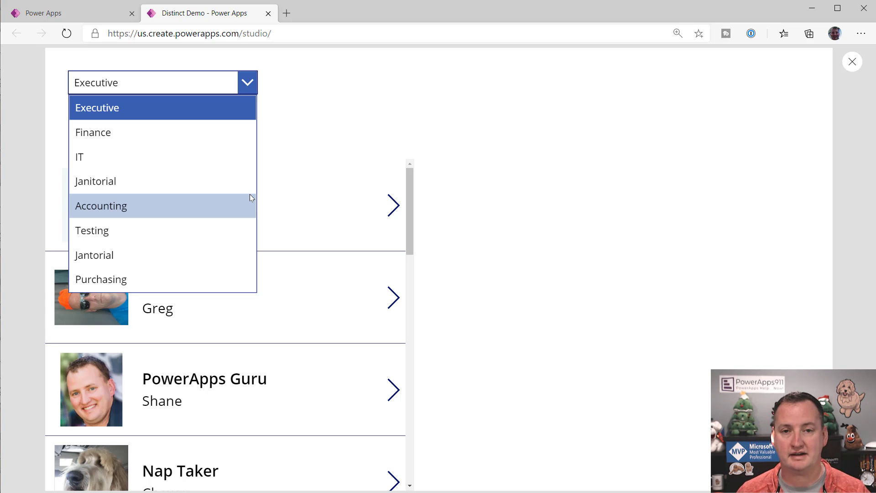
mouse_move(240, 196)
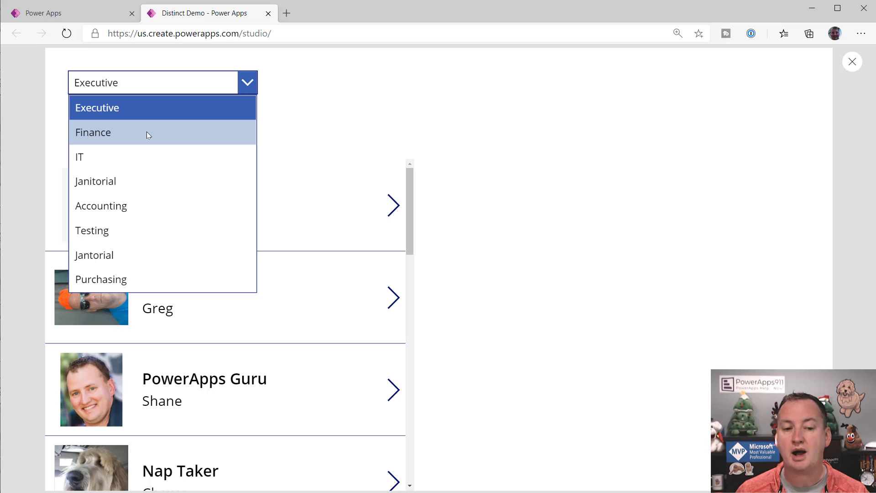
mouse_move(206, 112)
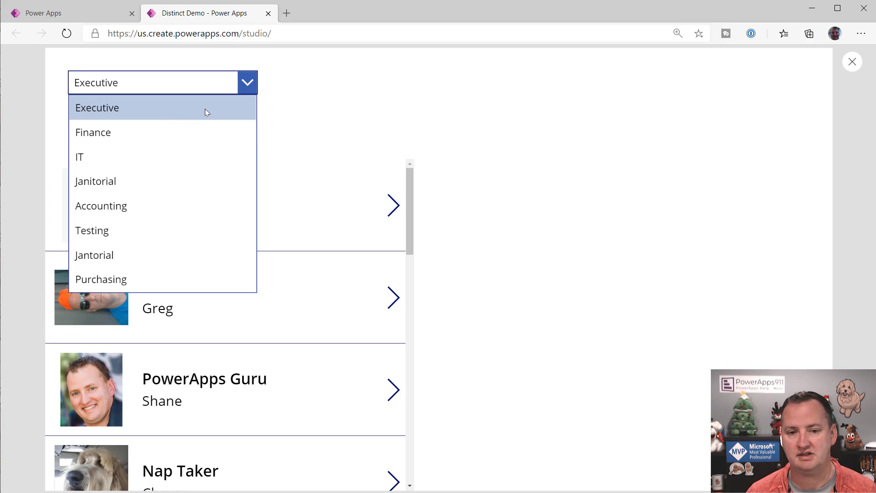
- Close the preview and select Dropdown1 to review its Distinct(Employees, Department) formula
click(852, 62)
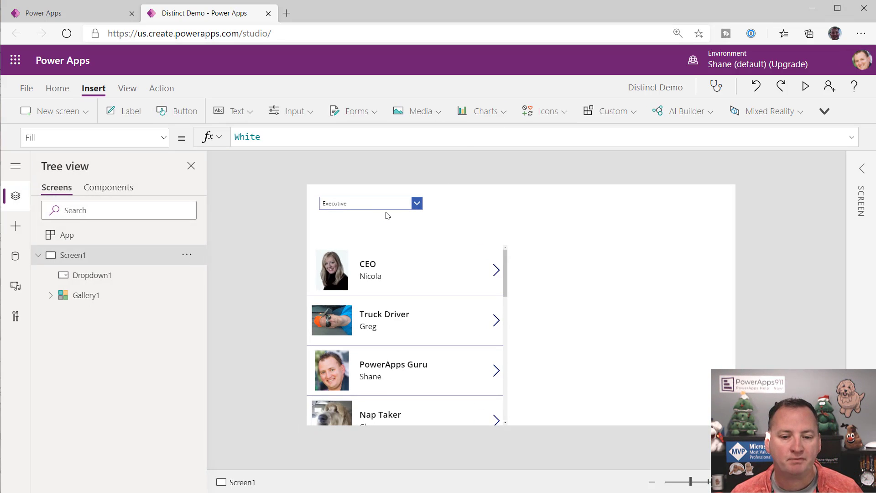
click(366, 202)
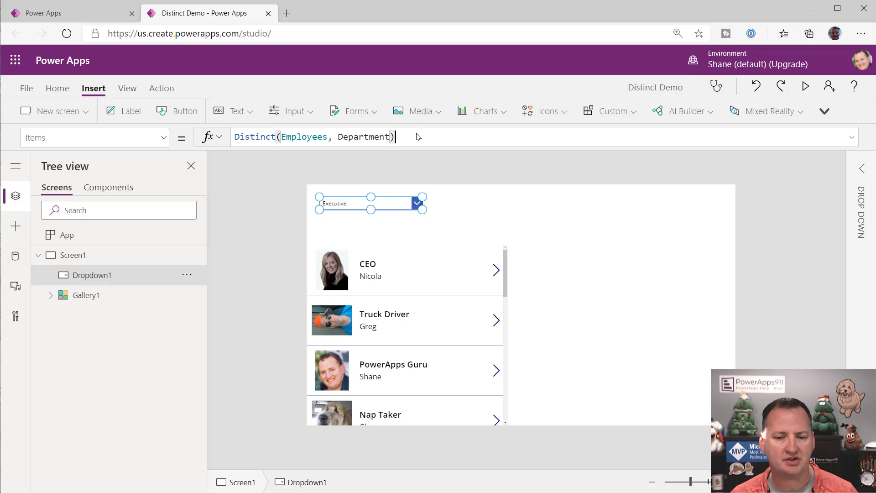
click(402, 137)
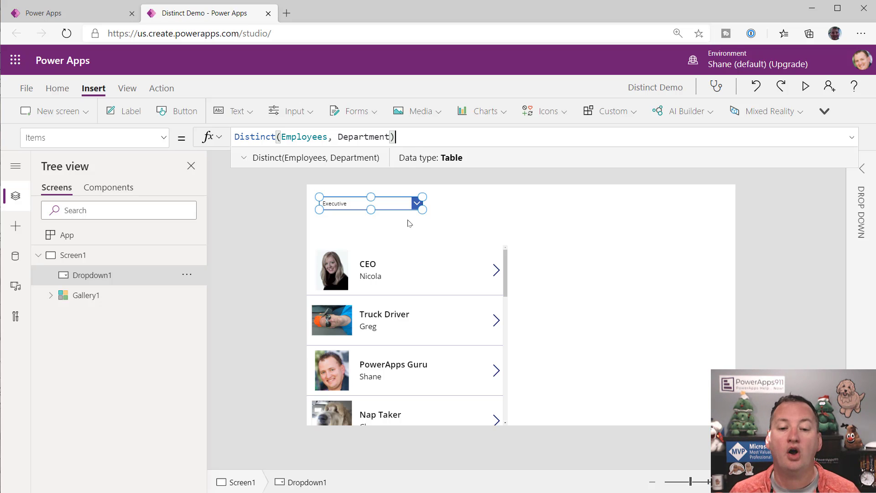
mouse_move(396, 224)
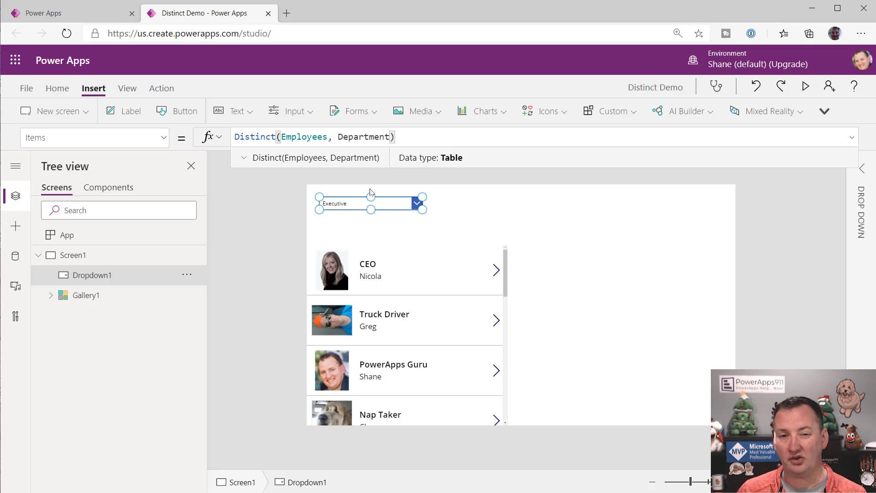
- Set the non-delegable data row limit to 1 and return to the editor
click(26, 88)
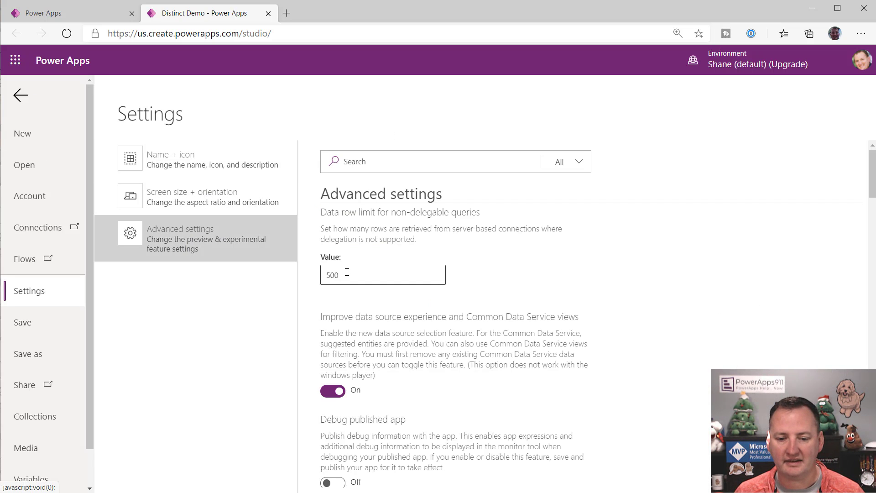
text(1)
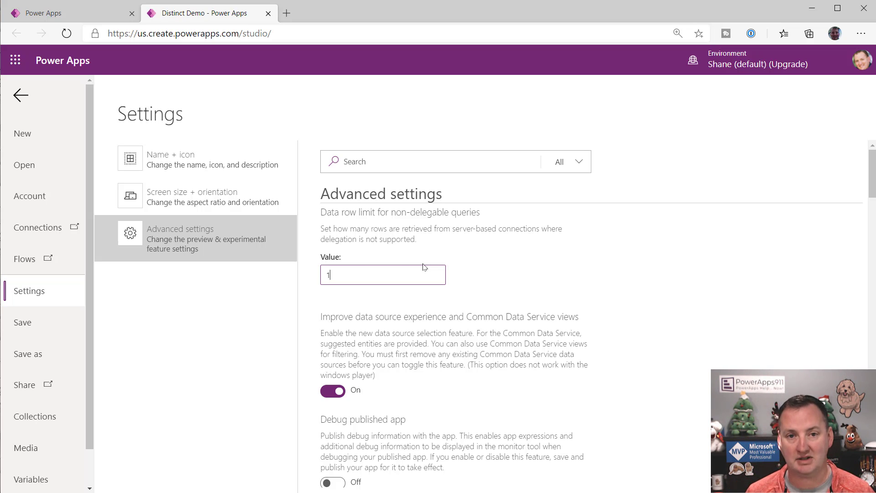
click(20, 95)
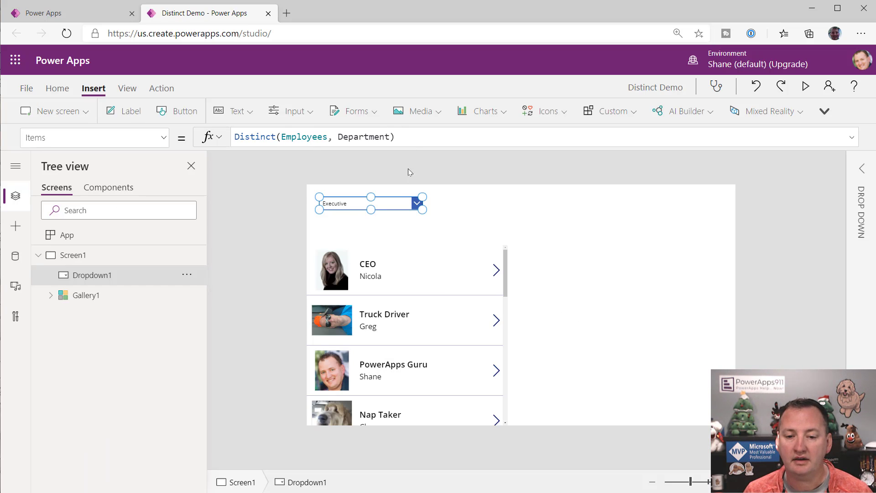
click(415, 202)
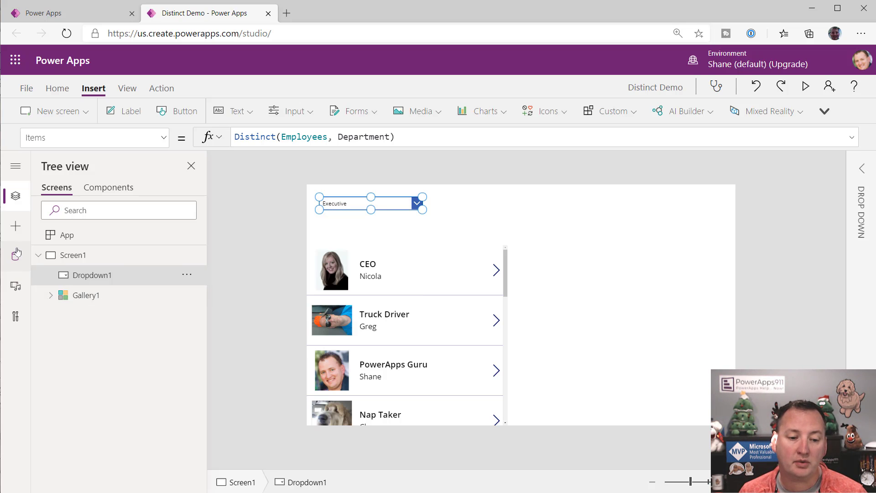
- Refresh the Employees data source and reselect the department dropdown
click(16, 256)
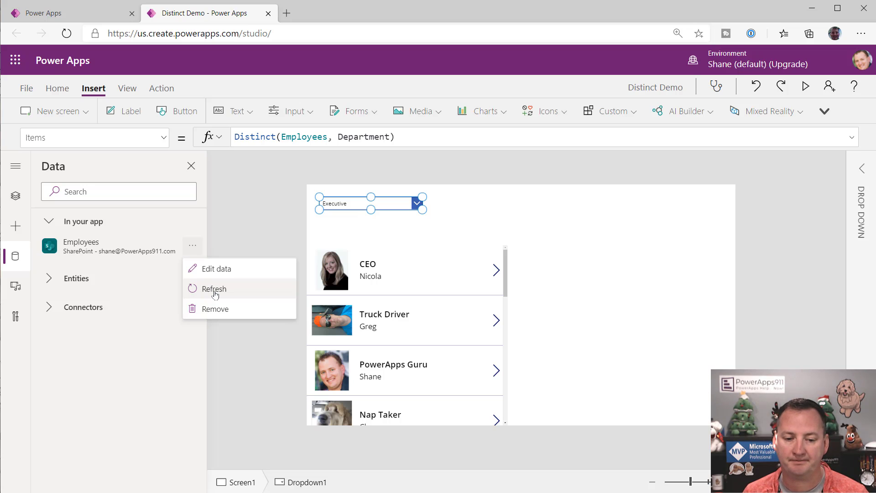
click(214, 288)
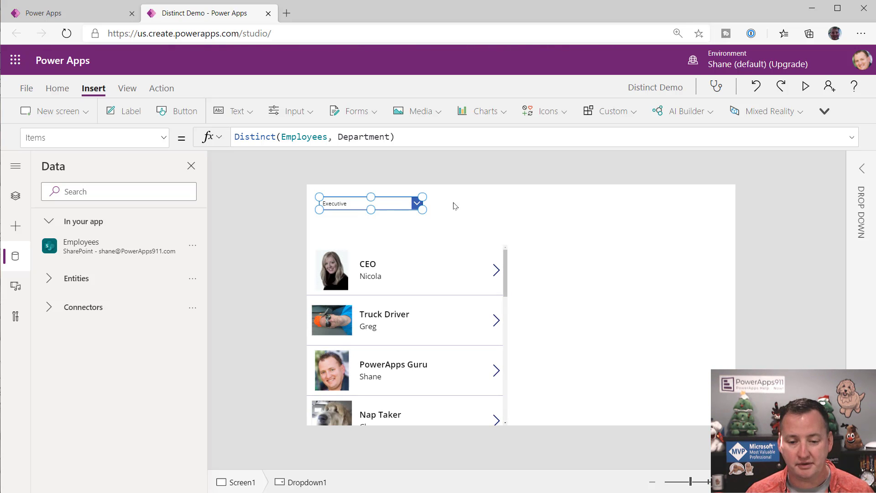
mouse_move(413, 304)
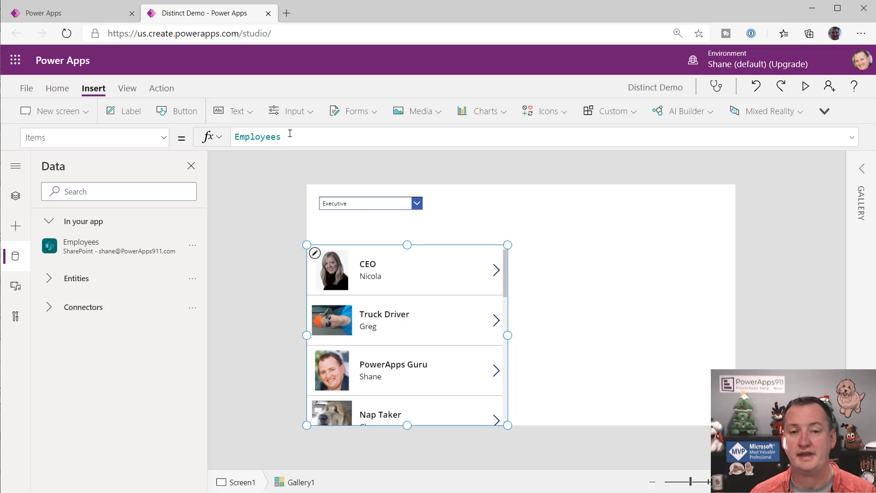
mouse_move(378, 209)
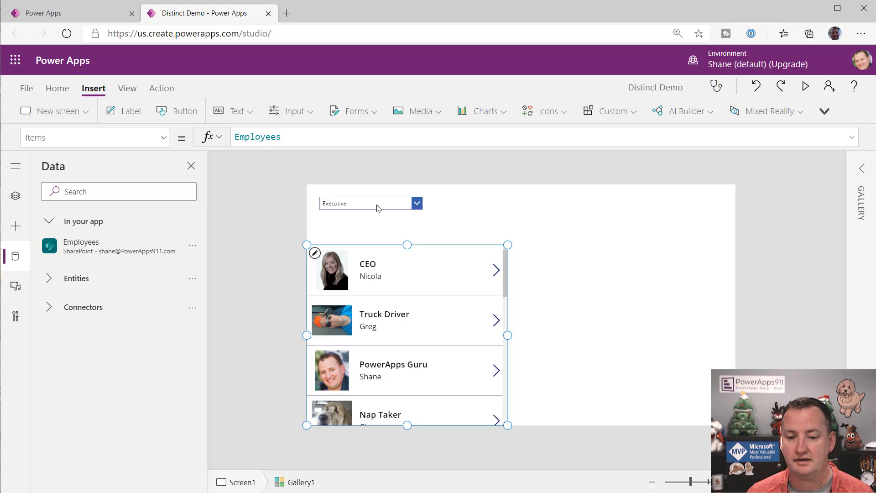
click(371, 203)
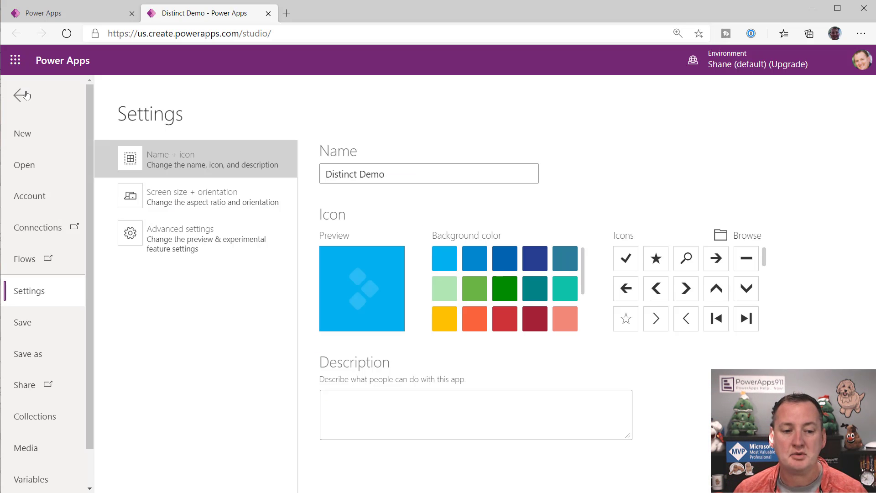
- Set the data row limit back to 500 in Advanced settings
click(180, 229)
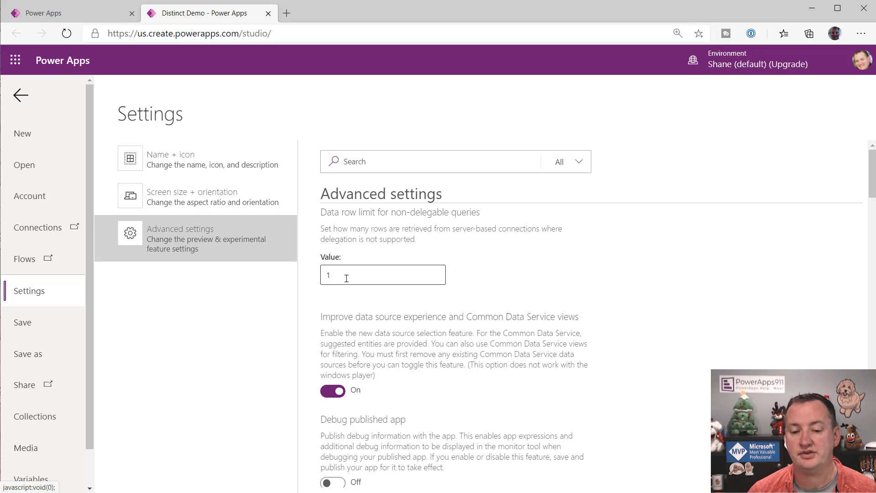
text(500)
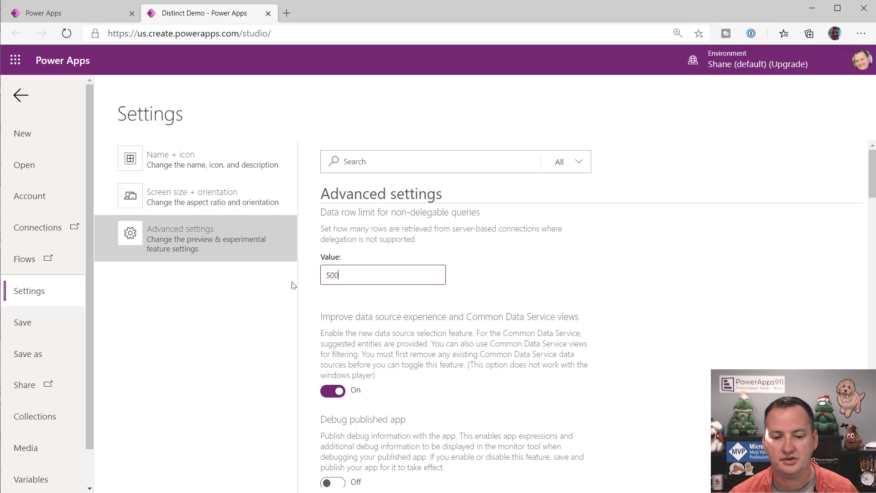
click(20, 95)
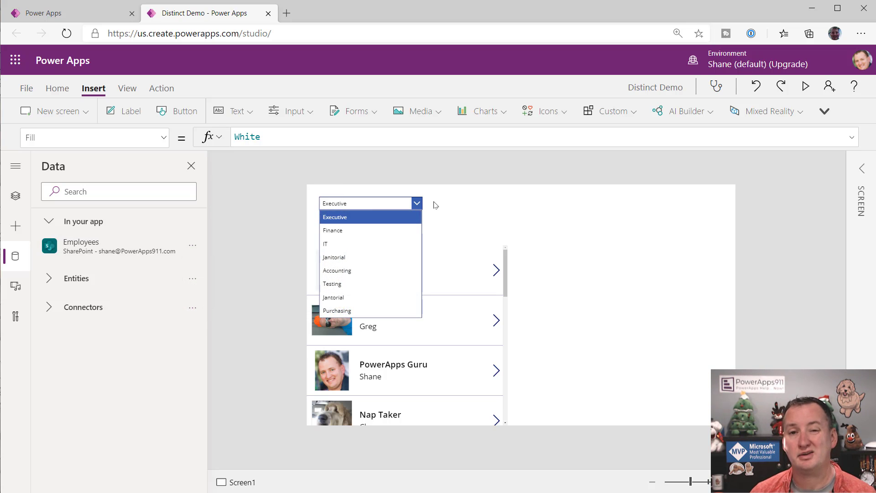
- Close the department list and select Dropdown1 to edit its Items
click(335, 216)
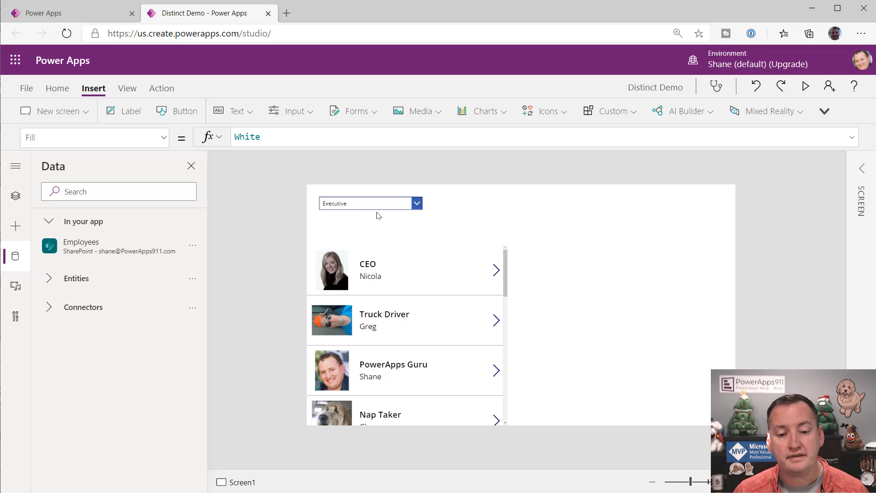
click(366, 202)
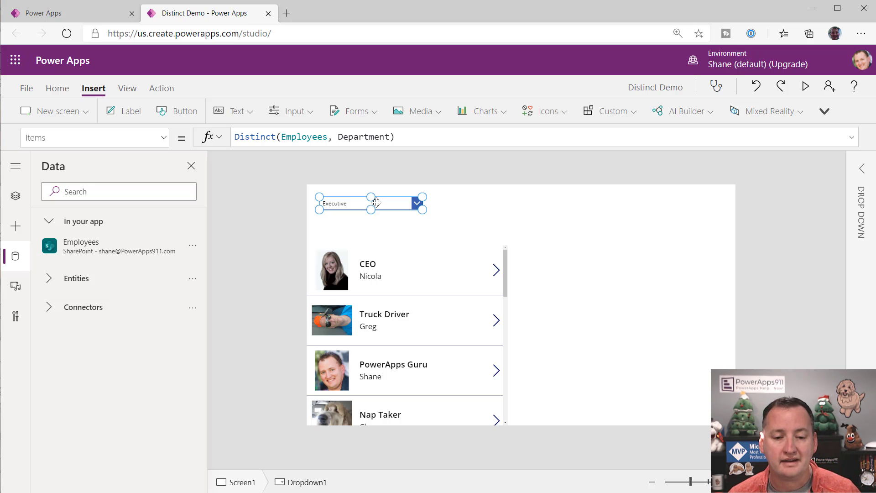
mouse_move(407, 227)
text(S)
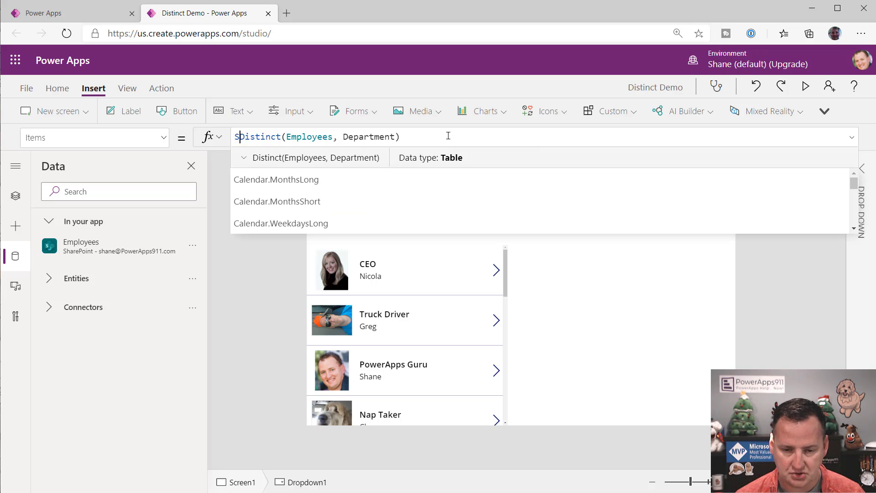
- Prefix the Items formula with SortByColumns( and add a closing parenthesis and comma
text(ortByColumns()
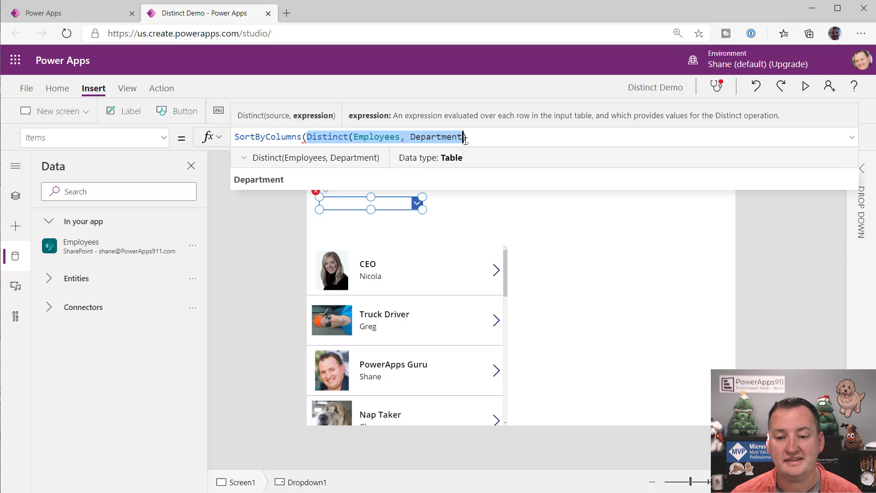
text())
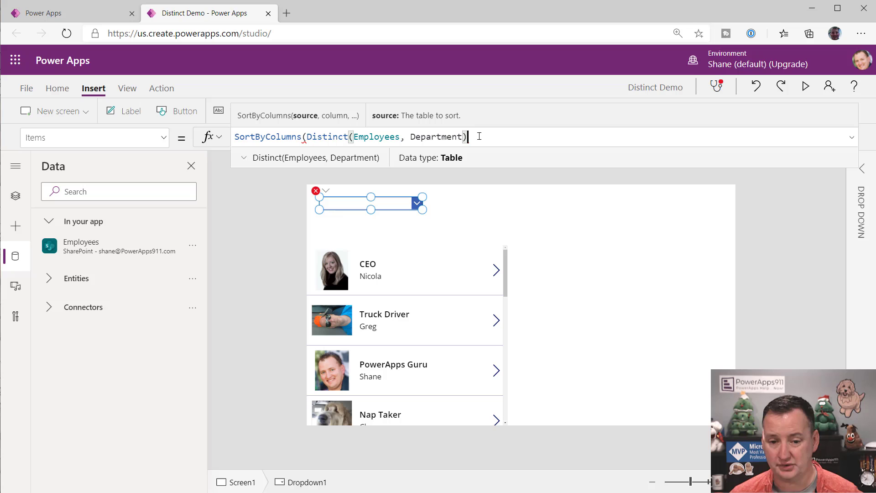
text(,)
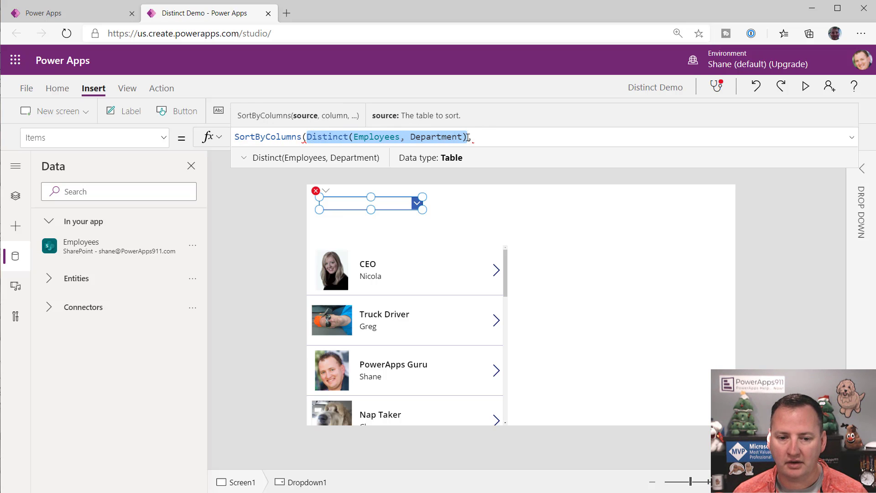
text(,)
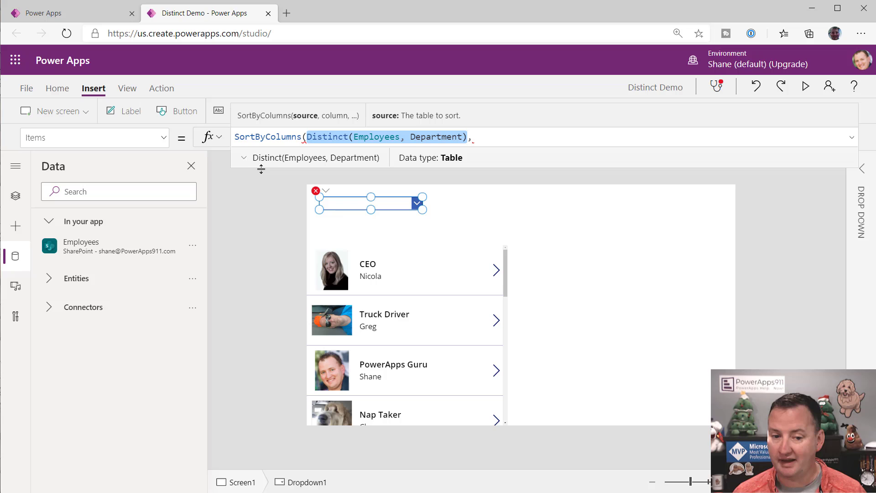
- Sort the dropdown by "Result" and test it in preview by picking Accounting
click(243, 157)
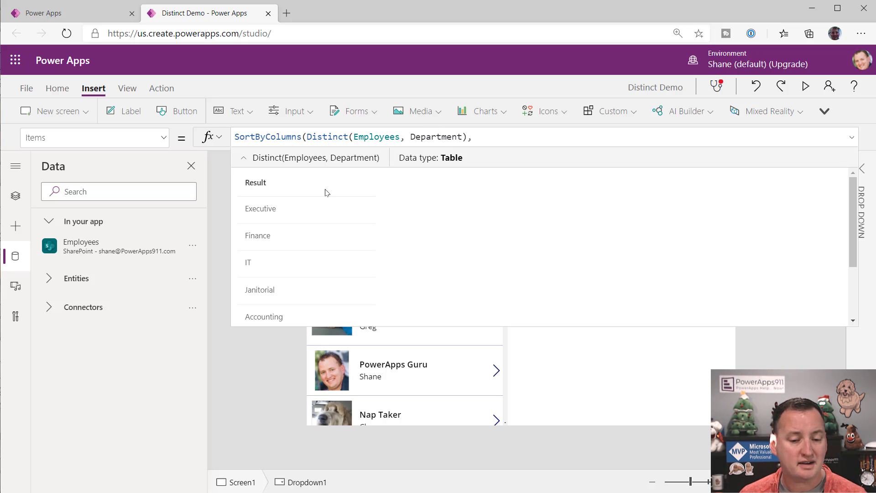
mouse_move(295, 257)
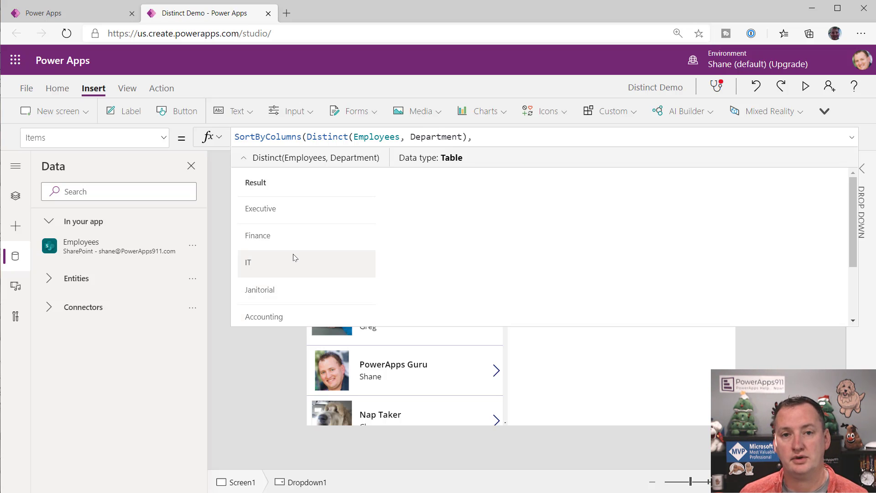
click(386, 137)
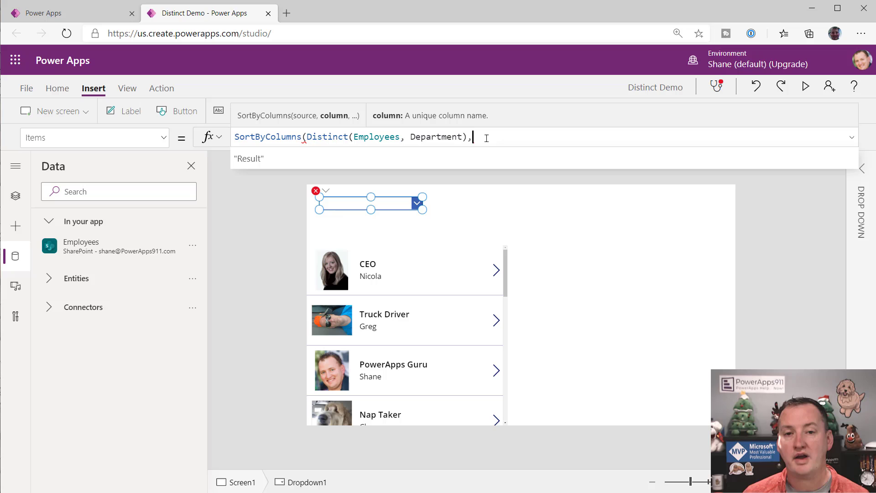
text("Result")
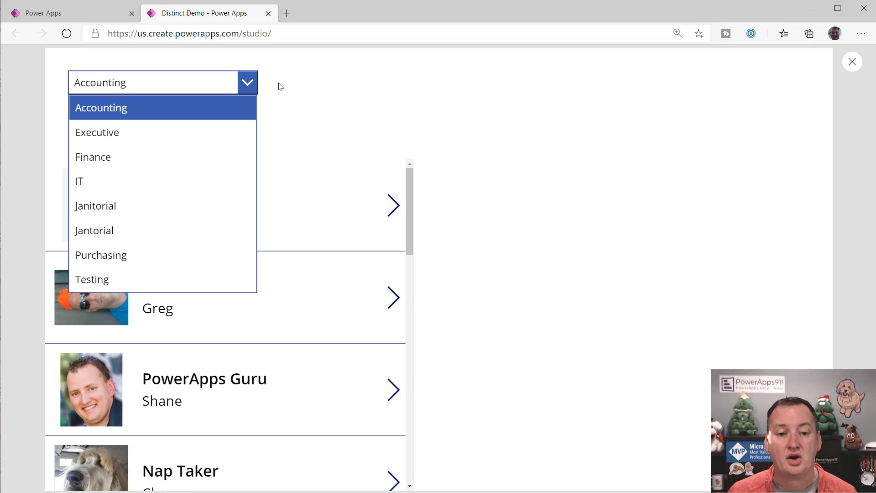
click(100, 107)
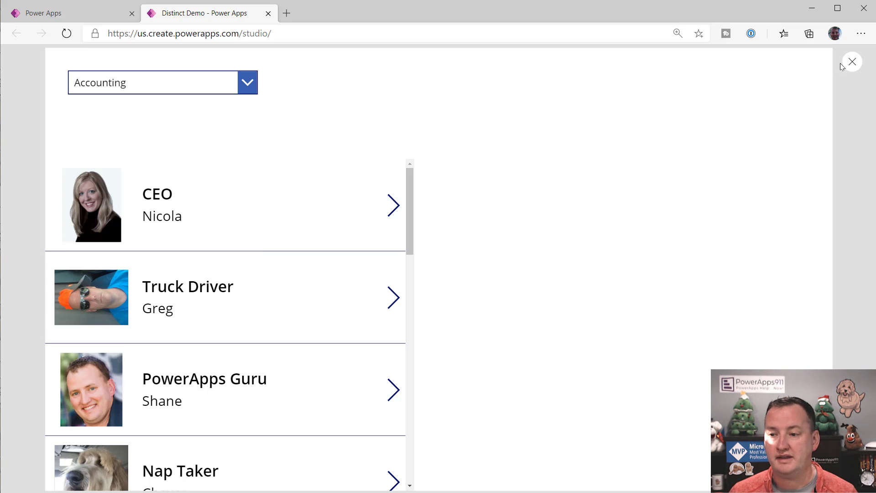
click(851, 61)
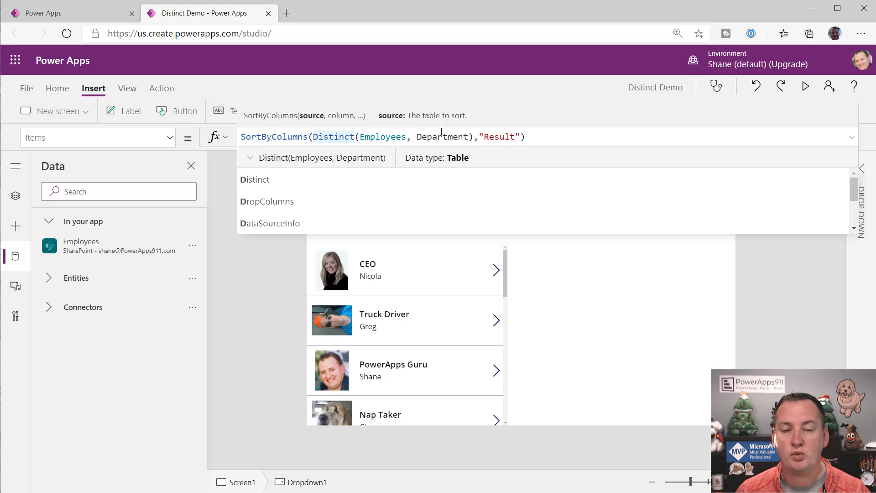
mouse_move(579, 285)
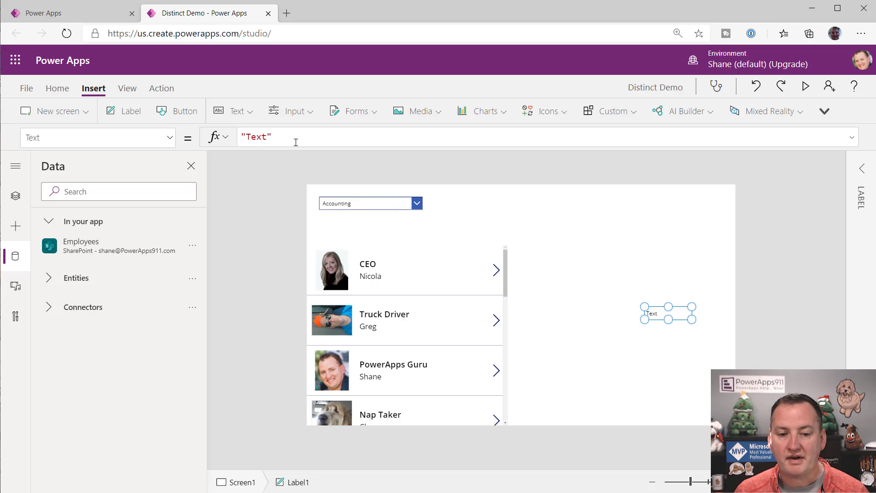
- Add a label with Text Dropdown1.Selected.Result, showing Accounting
text(drop)
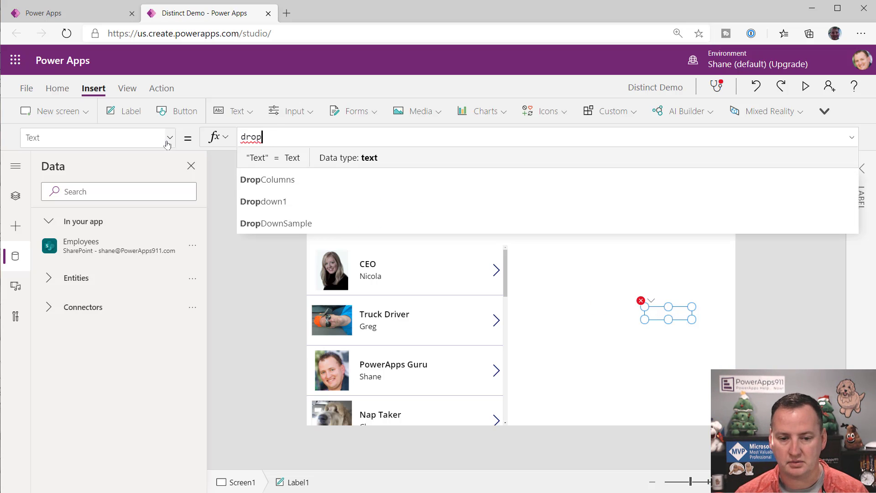
text(Dropdown1.s)
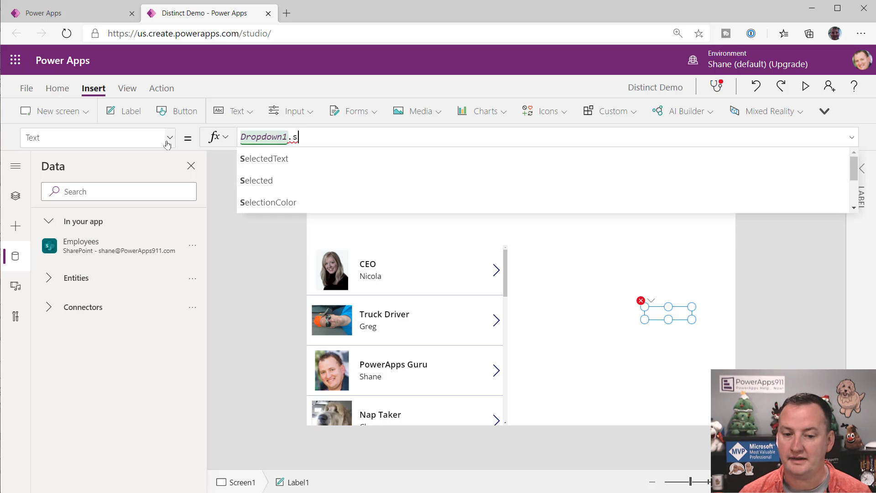
click(256, 180)
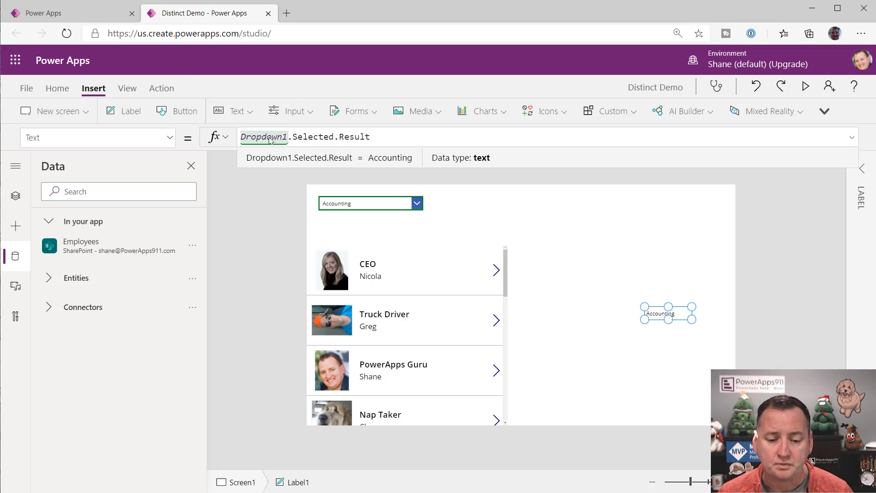
mouse_move(352, 211)
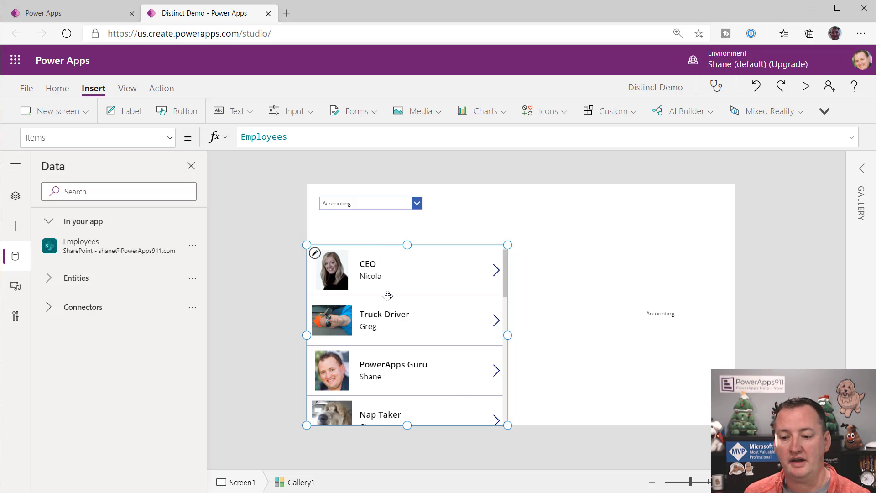
mouse_move(394, 286)
text(Filter()
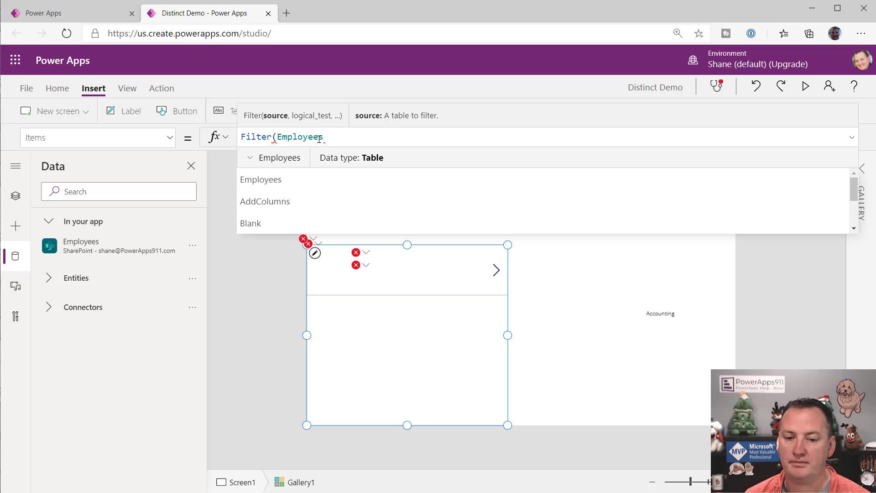
- Set the gallery's Items to Filter(Employees, Department = Dropdown1.Selected.Result)
text(,)
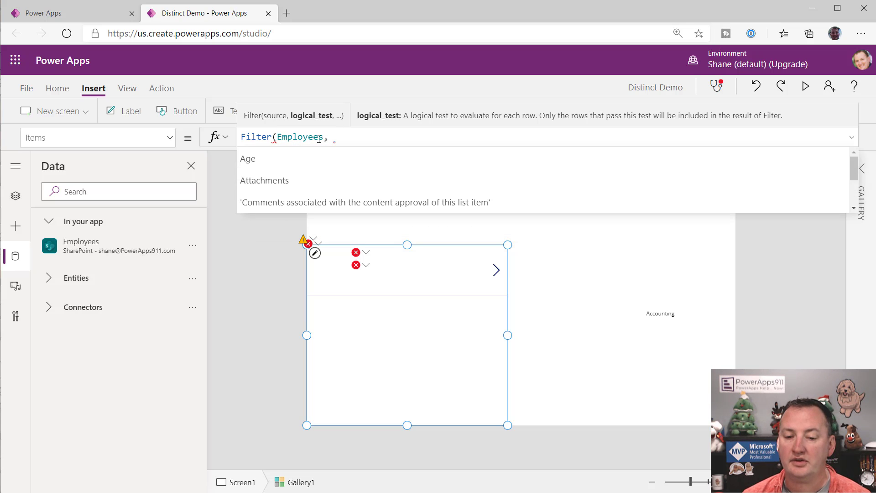
text(Department =)
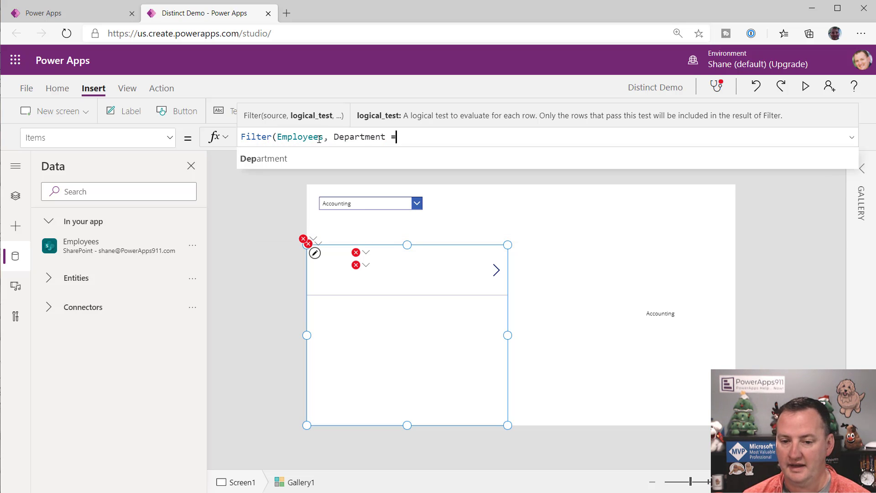
text(combo)
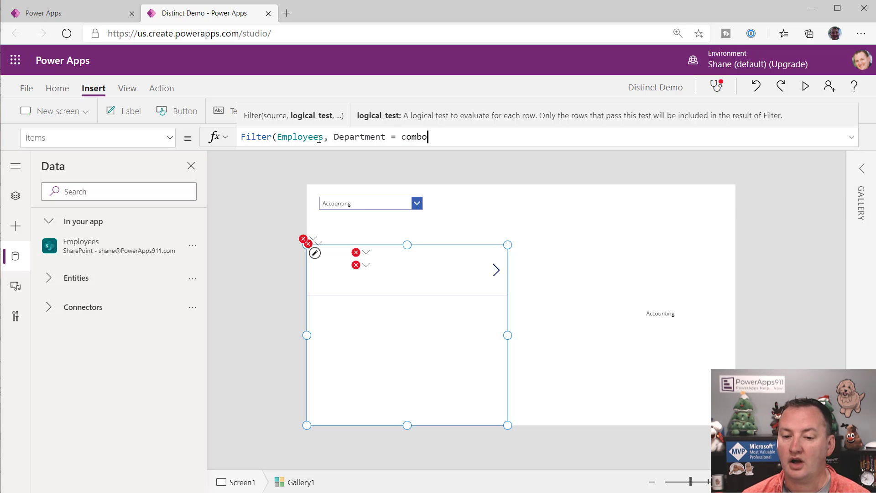
key(Backspace)
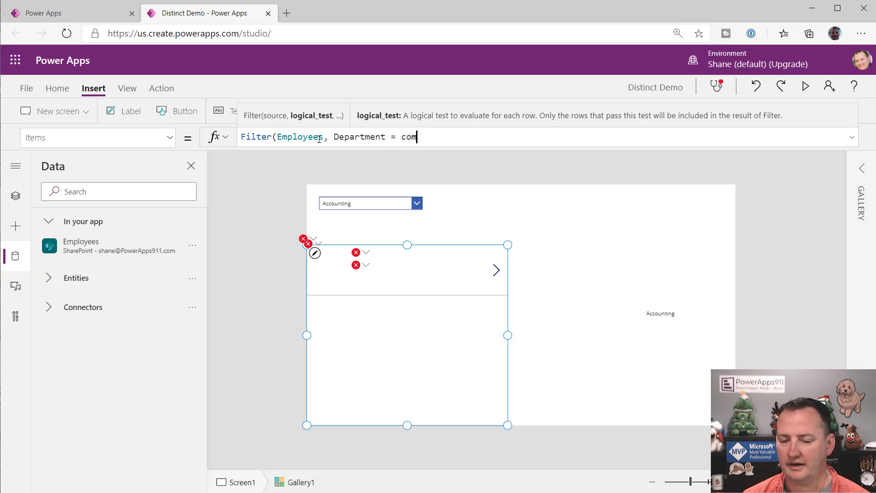
text(drop)
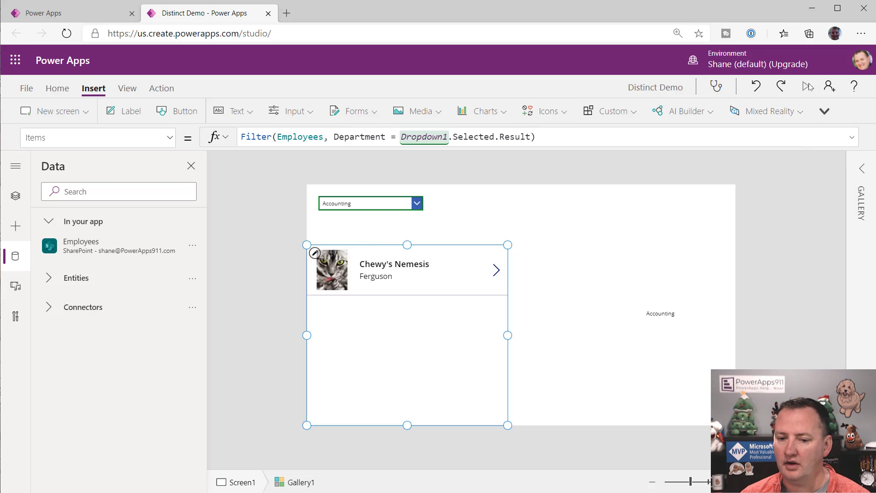
- In preview, pick Executive then IT to confirm the gallery filters, then exit preview
click(416, 202)
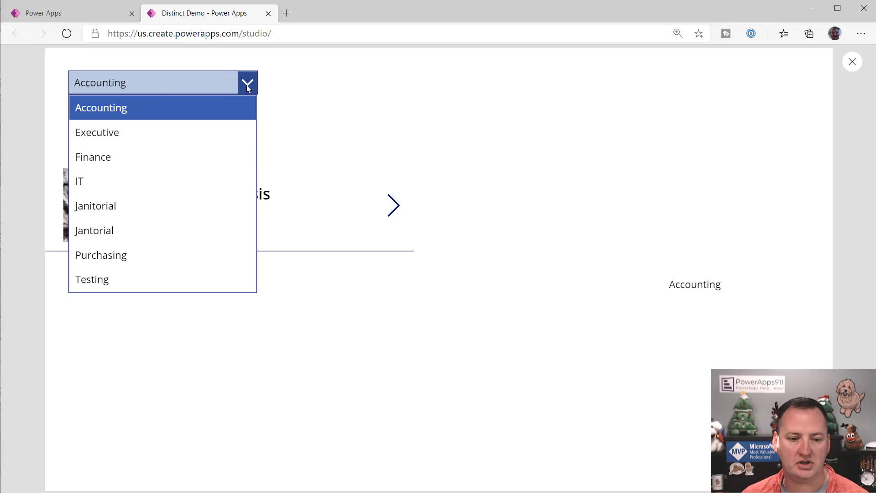
click(97, 133)
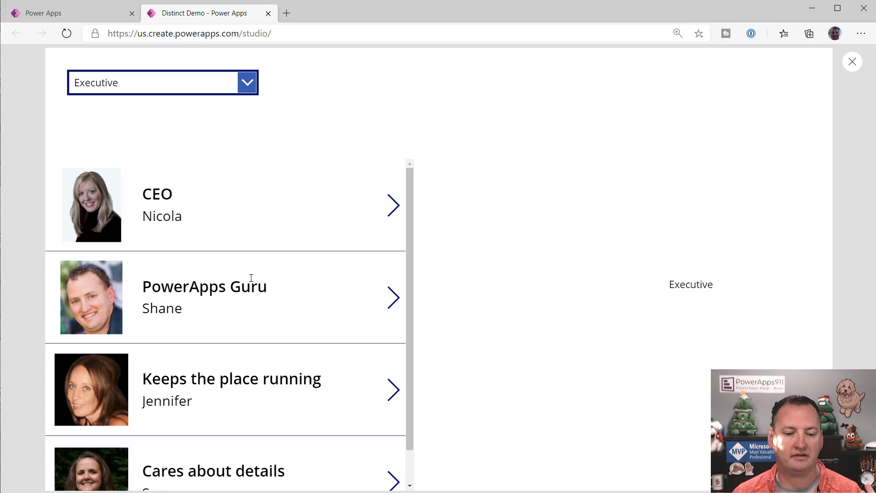
click(247, 82)
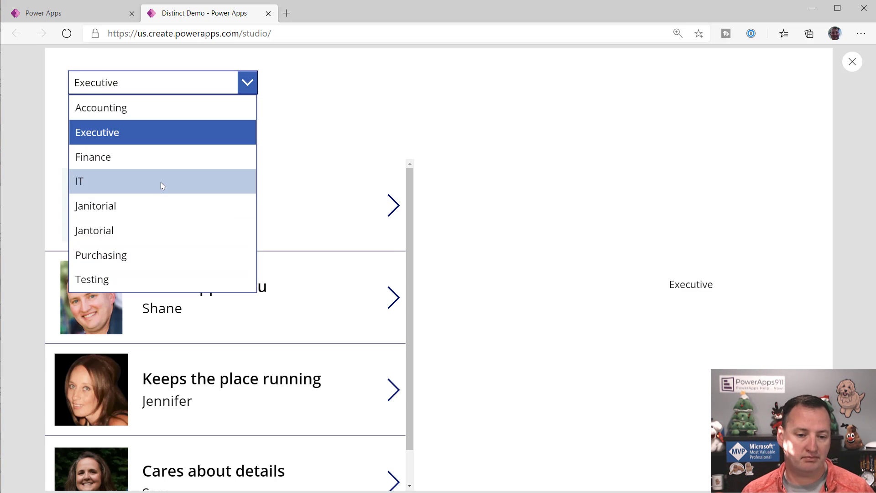
click(79, 180)
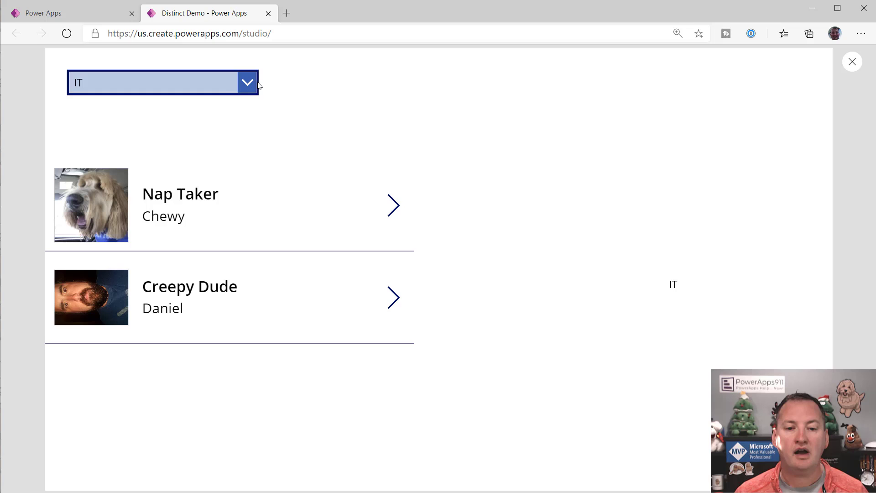
click(851, 61)
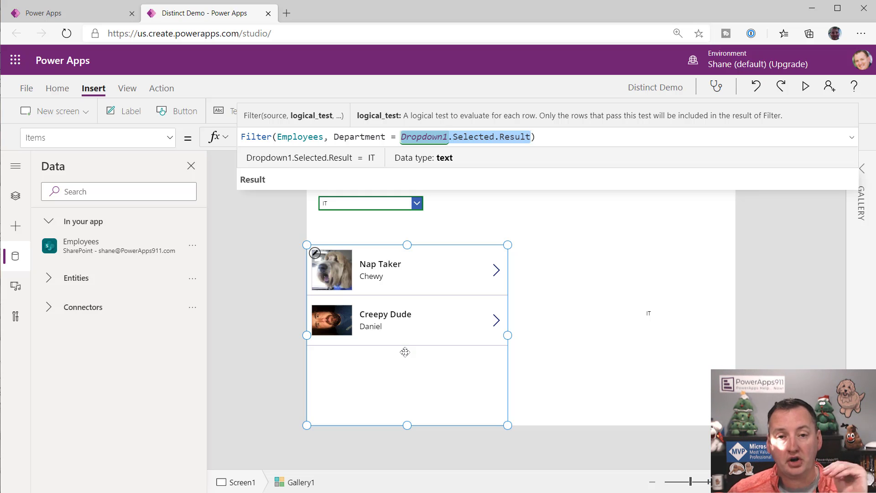
mouse_move(426, 369)
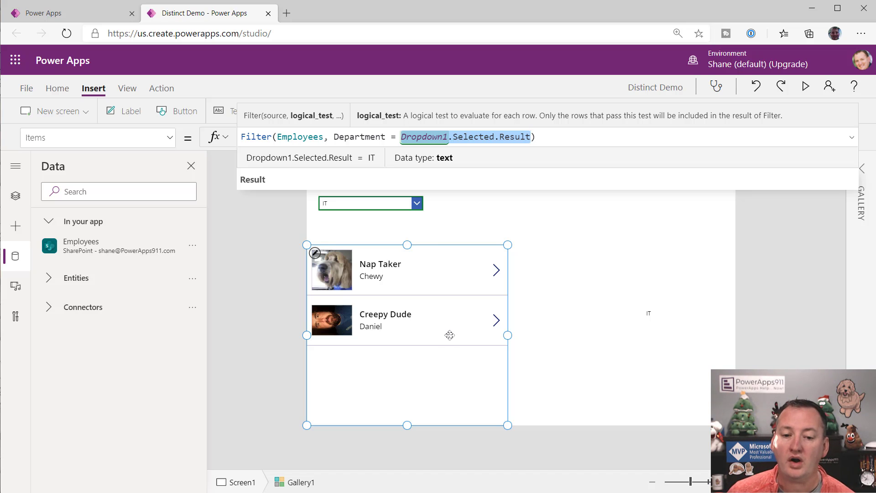
- Select Dropdown1 to show its SortByColumns(Distinct(Employees, Department), "Result") Items formula
click(368, 203)
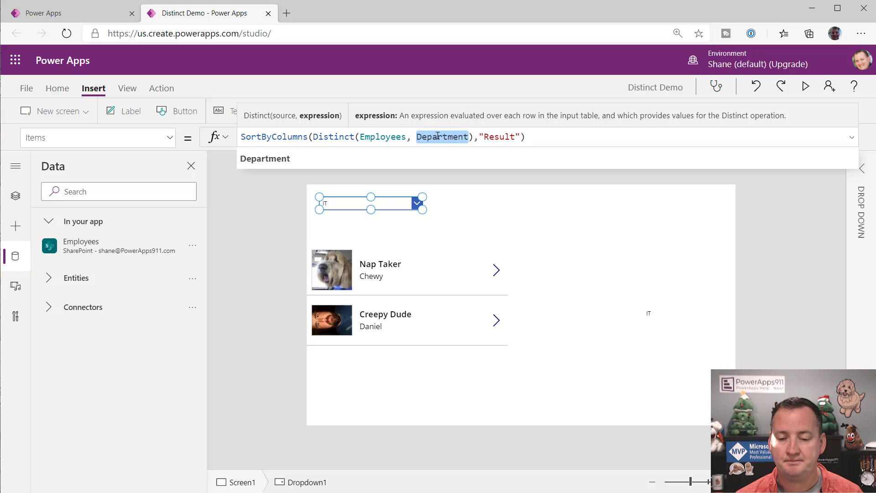
- Change Dropdown1's Items to SortByColumns(Distinct(Employees, Age), "Result") and check the listed ages
text(Age)
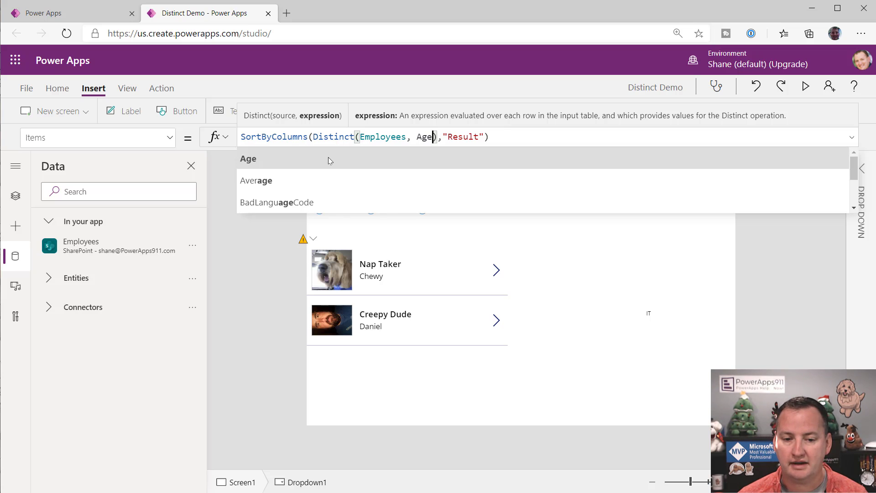
click(370, 203)
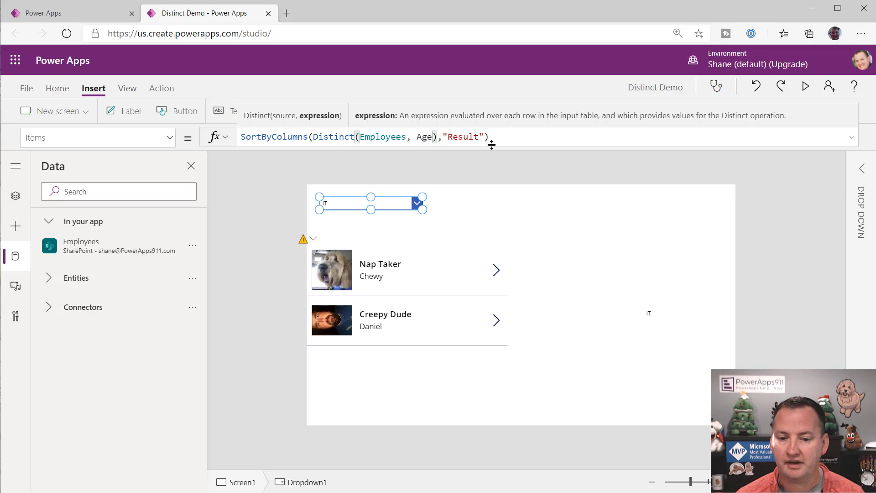
click(365, 137)
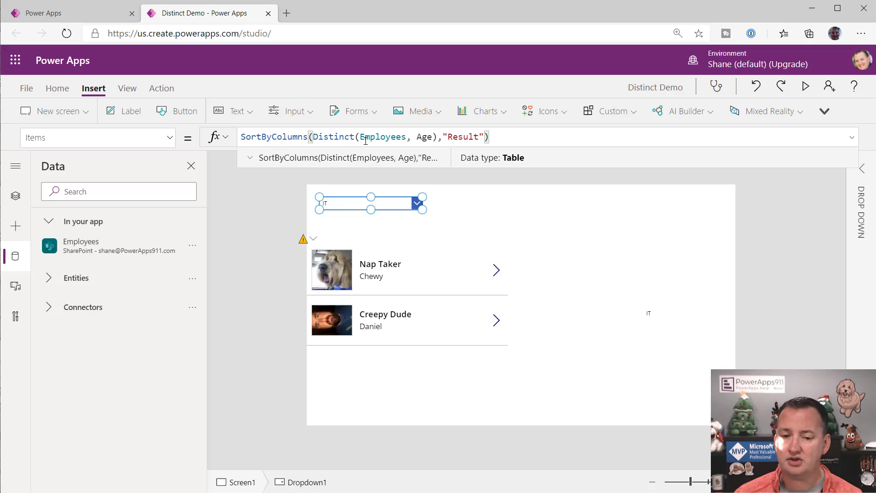
mouse_move(290, 206)
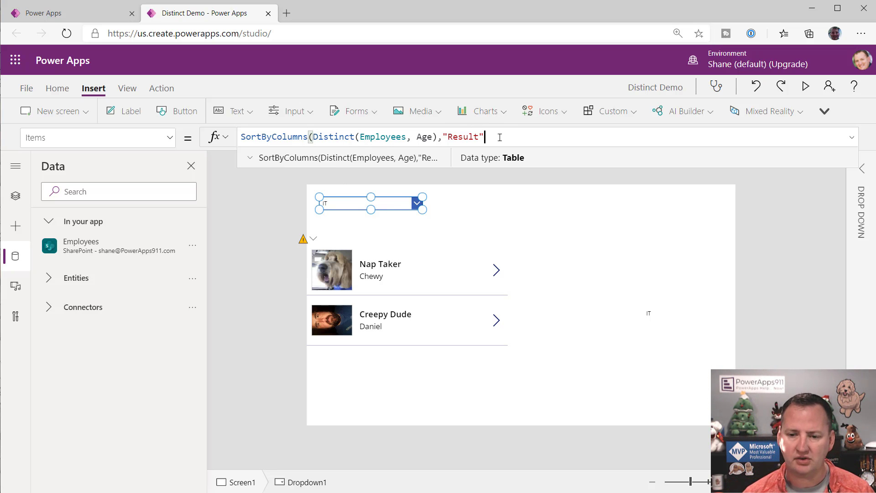
text())
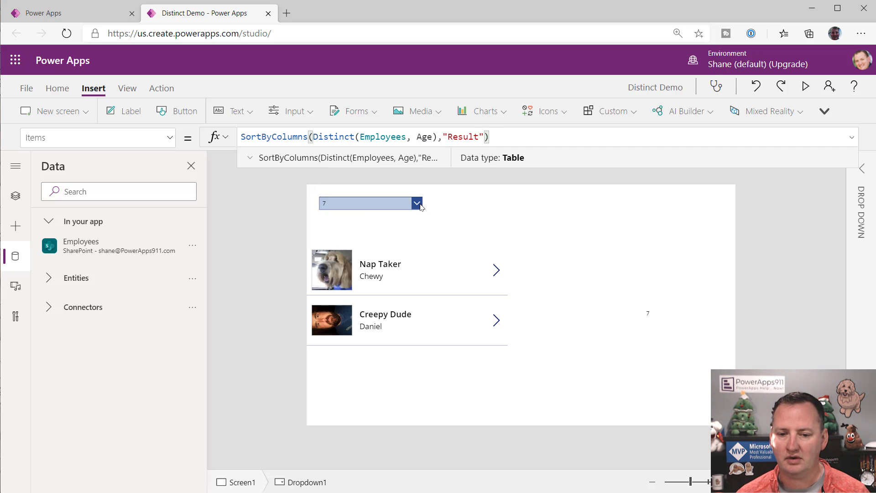
click(417, 202)
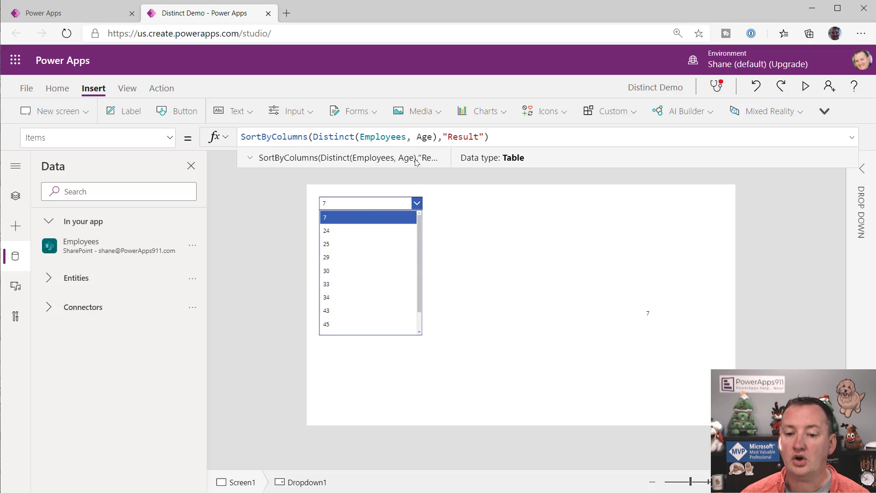
mouse_move(425, 136)
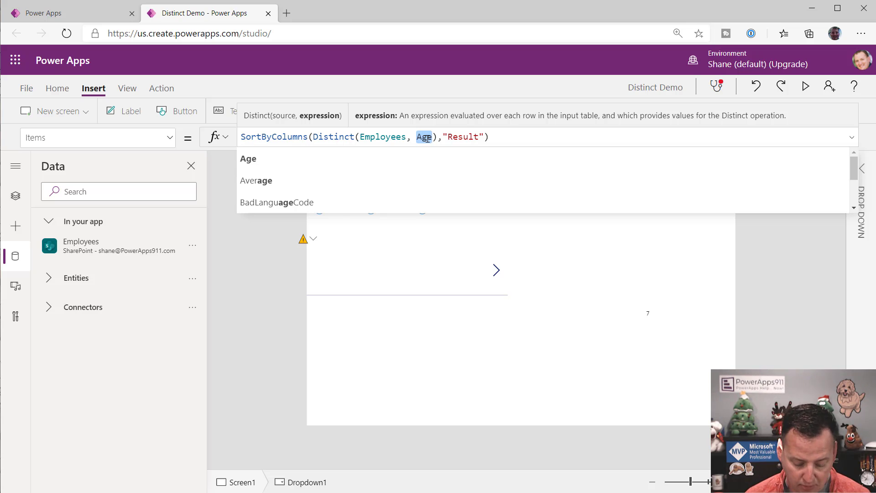
- Use 'Created By'.DisplayName in Distinct and verify the dropdown lists one creator
text(Create)
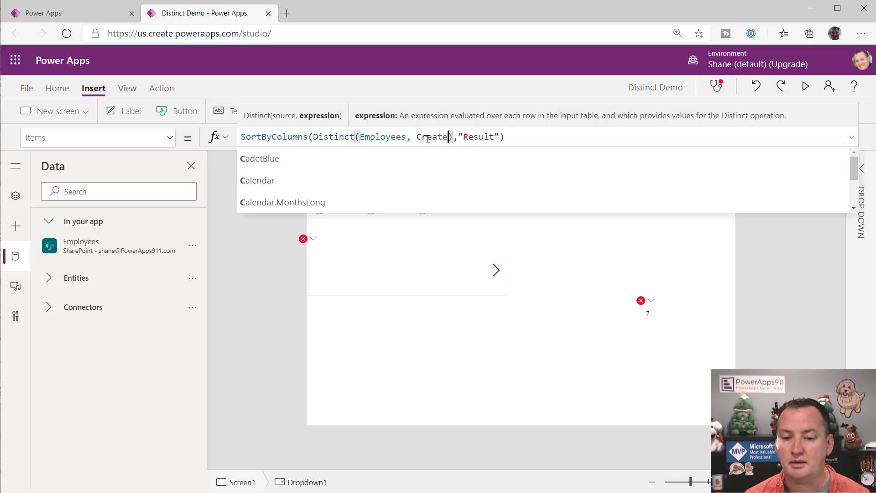
text('Created By'.)
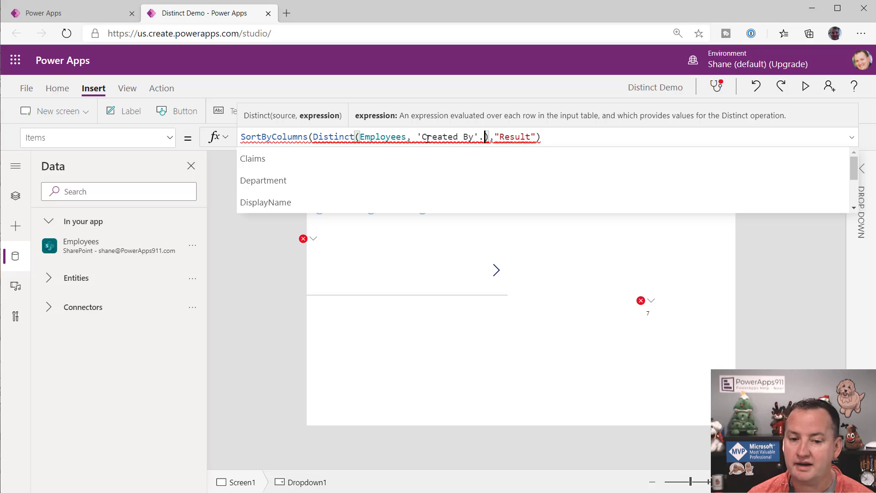
click(266, 202)
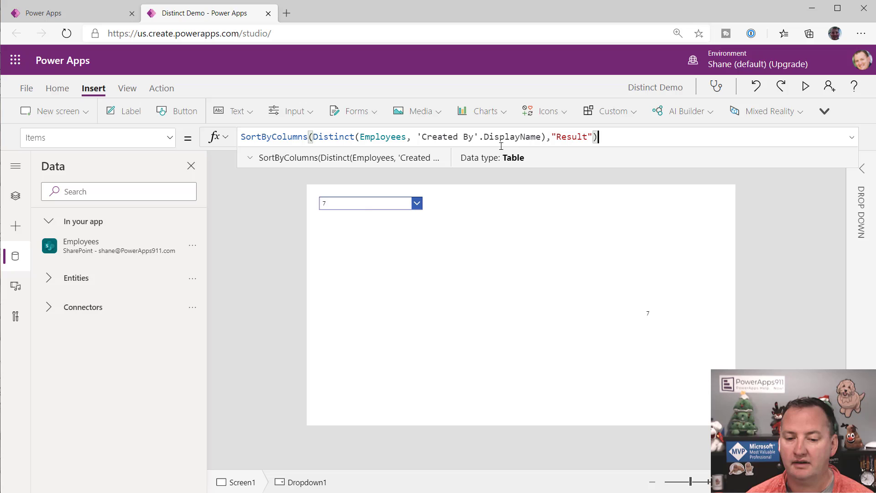
click(416, 203)
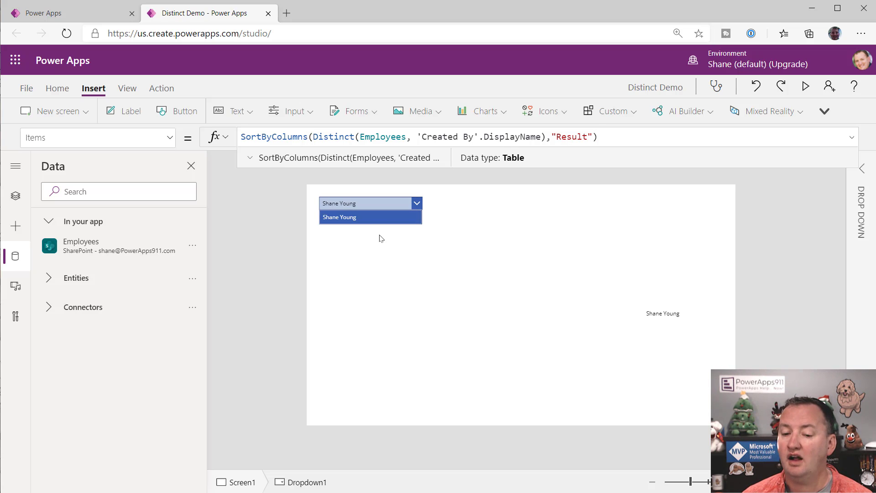
mouse_move(385, 234)
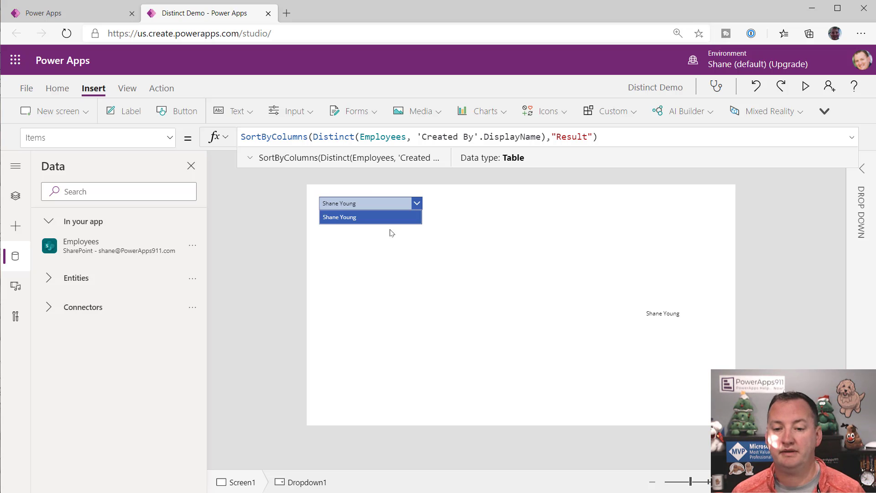
click(505, 137)
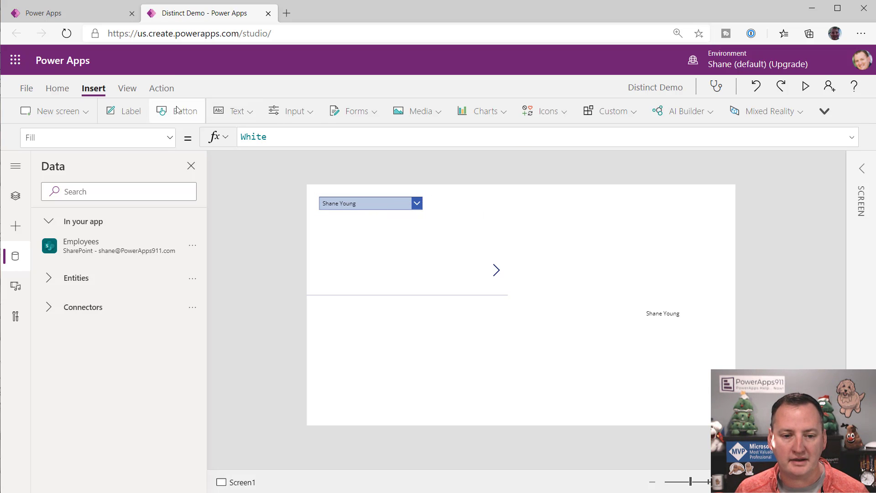
- Add Dropdown2 with Items AddColumns(Employees, "FullName", 'First Name' & " " & 'Last Name')
click(363, 203)
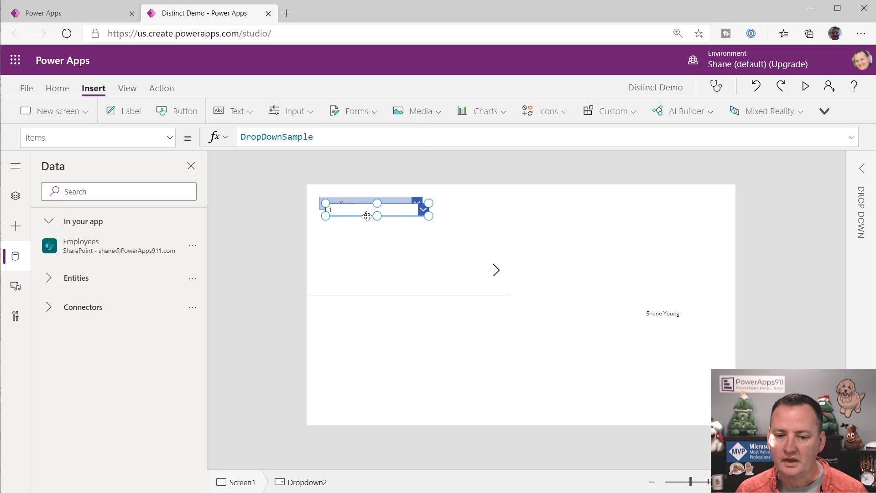
click(276, 137)
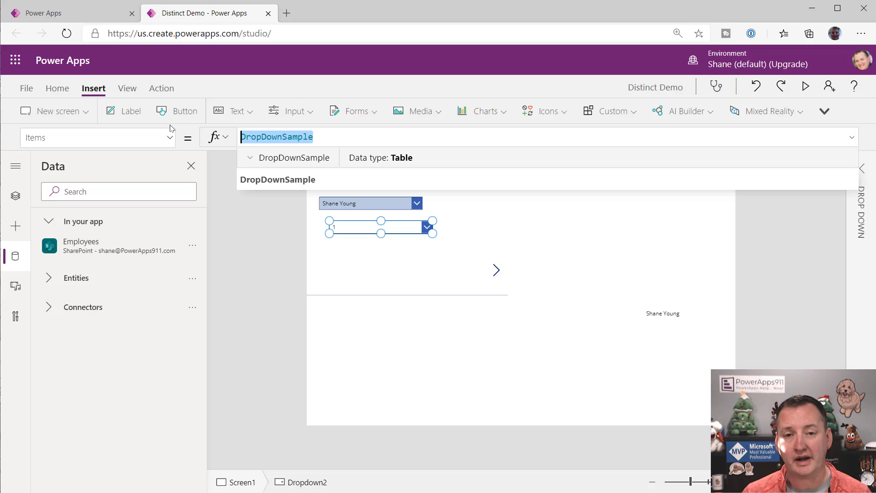
text(Addcolu)
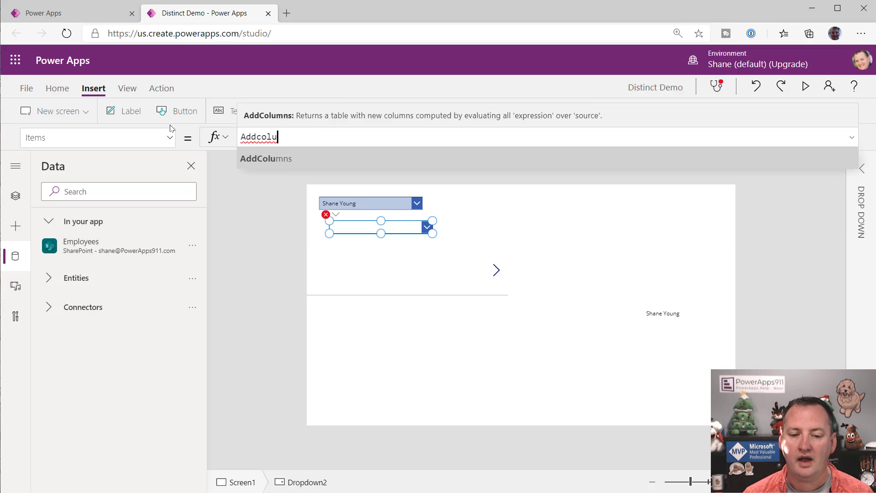
text(AddColumns(Employees)
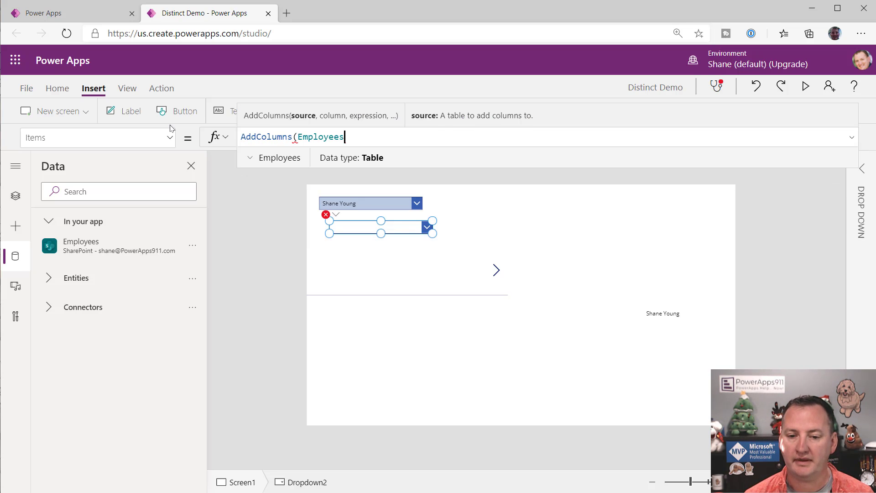
text(,)
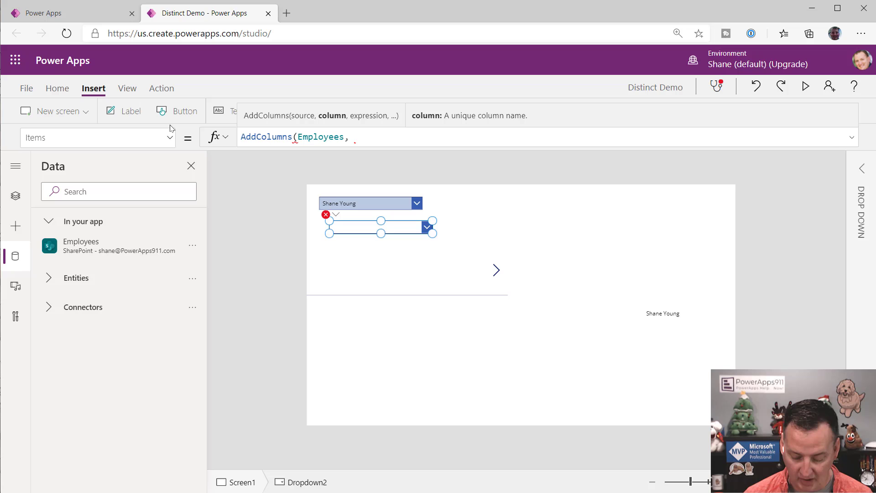
text("Full Na)
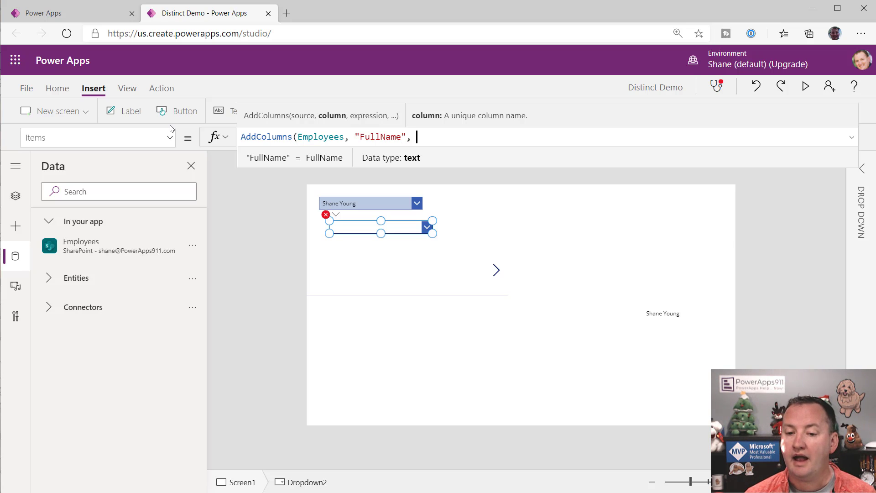
text(first Name')
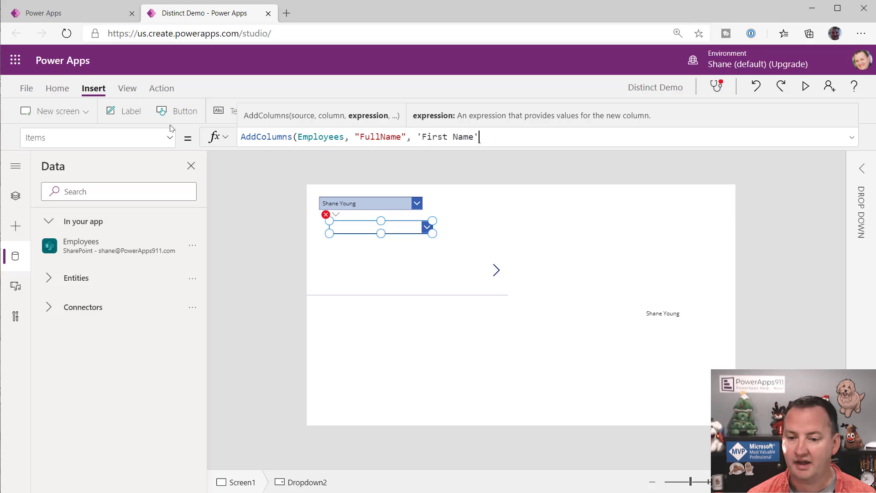
text(& " ")
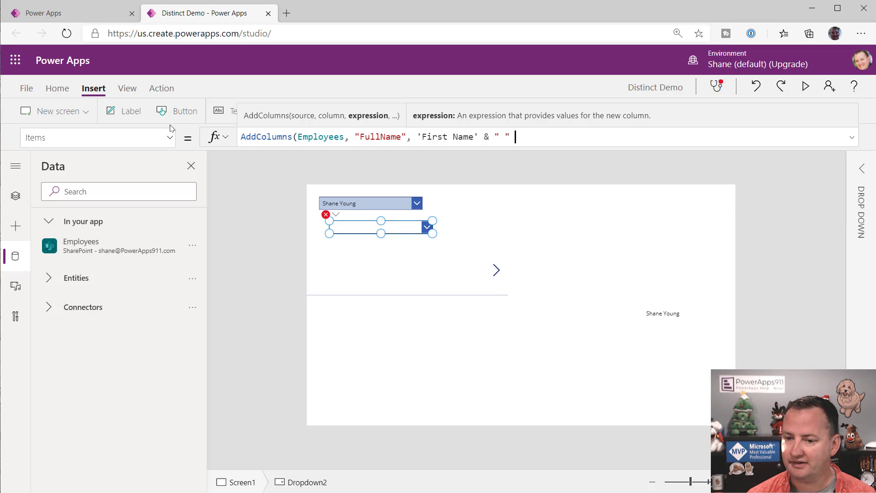
text(& '1)
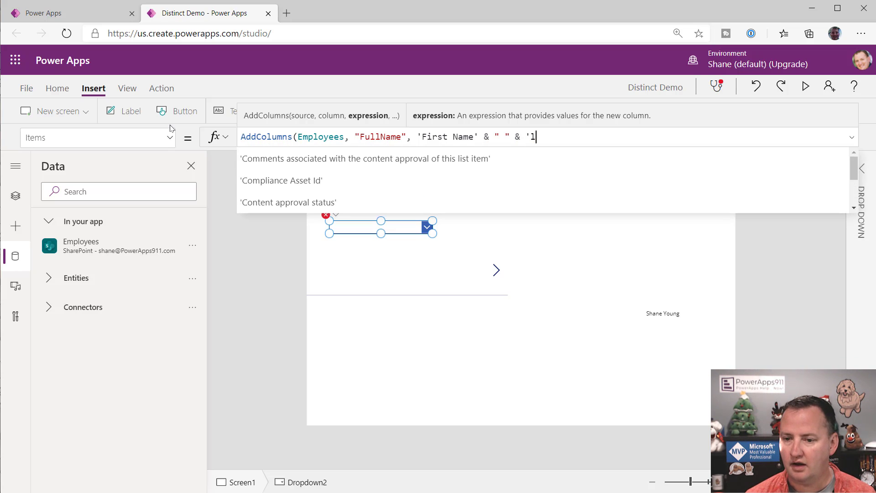
text(Last Name')
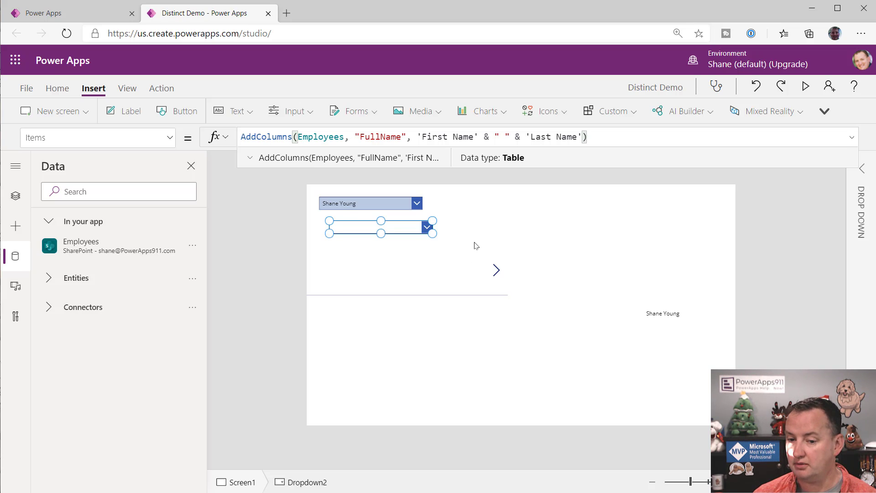
click(426, 226)
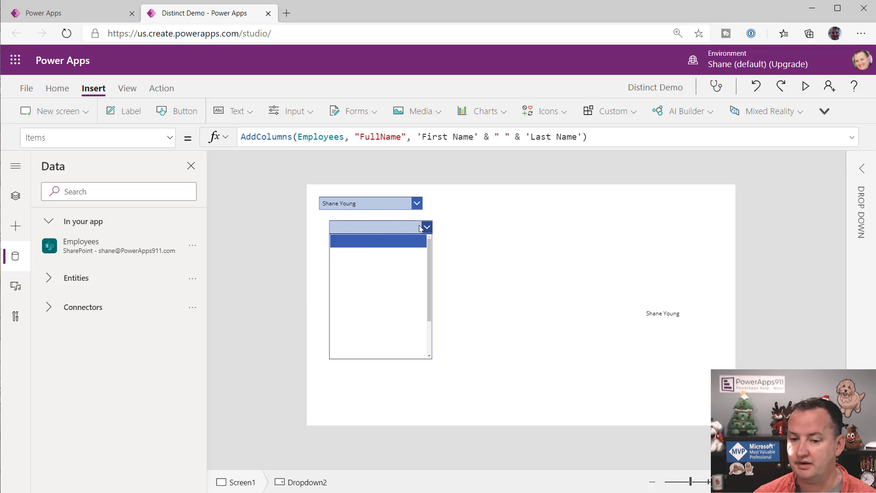
click(378, 226)
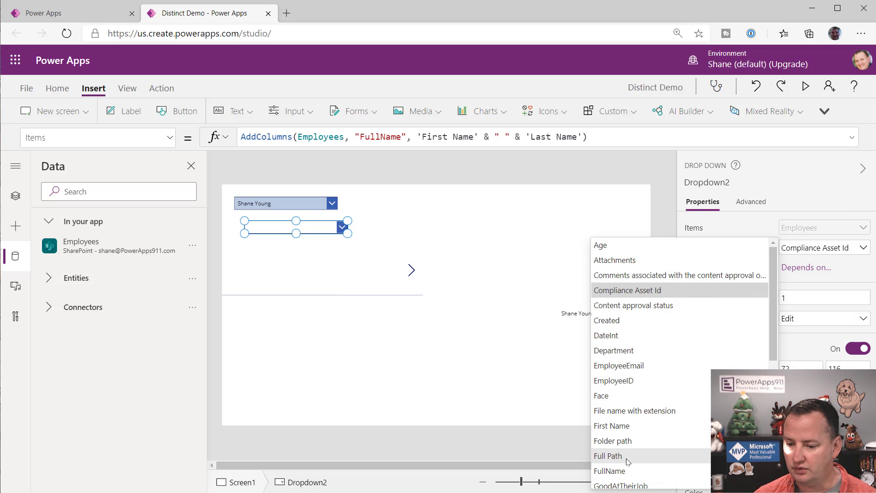
click(609, 470)
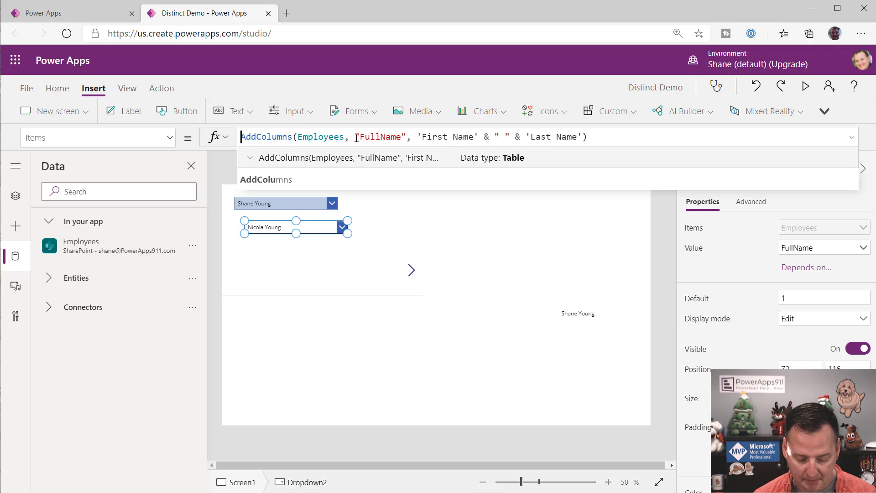
text(Distinct()
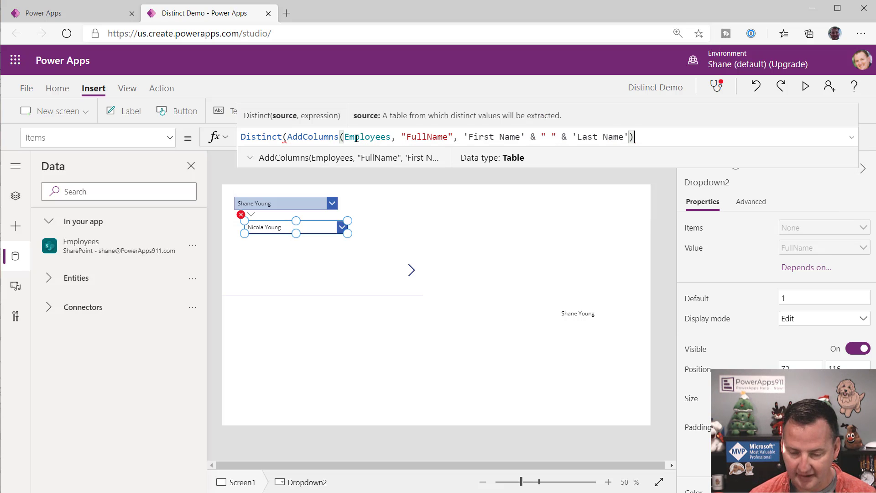
text(, fi)
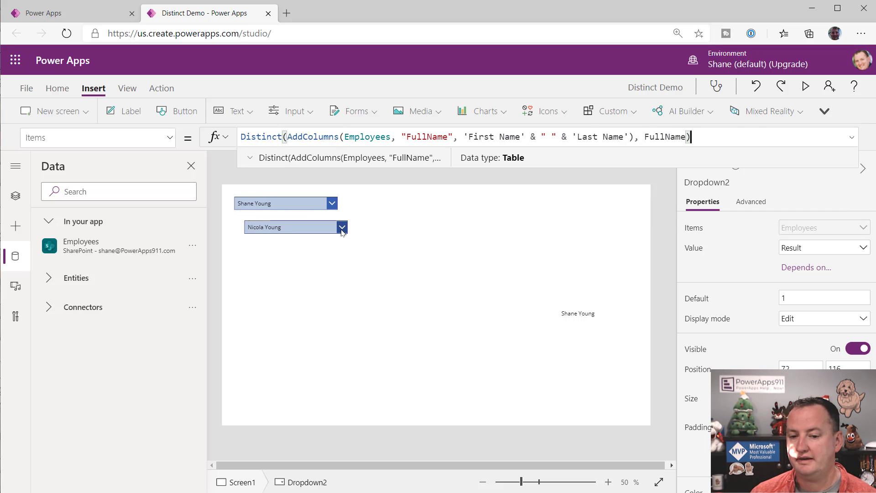
click(293, 227)
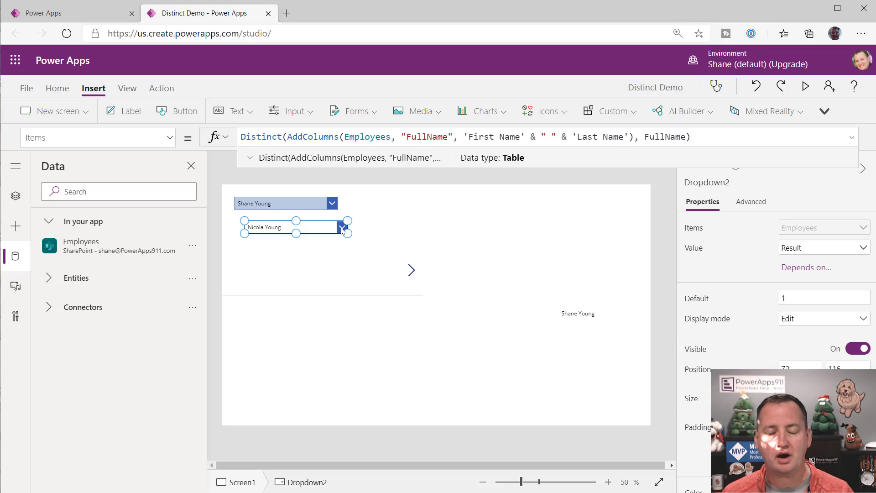
mouse_move(376, 244)
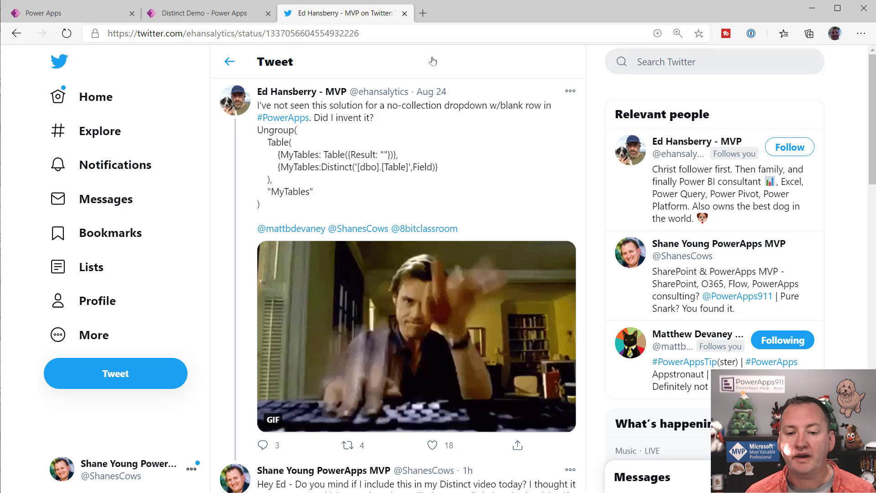
- Return from Ed Hansberry's Ungroup tweet to the Power Apps studio tab
click(207, 13)
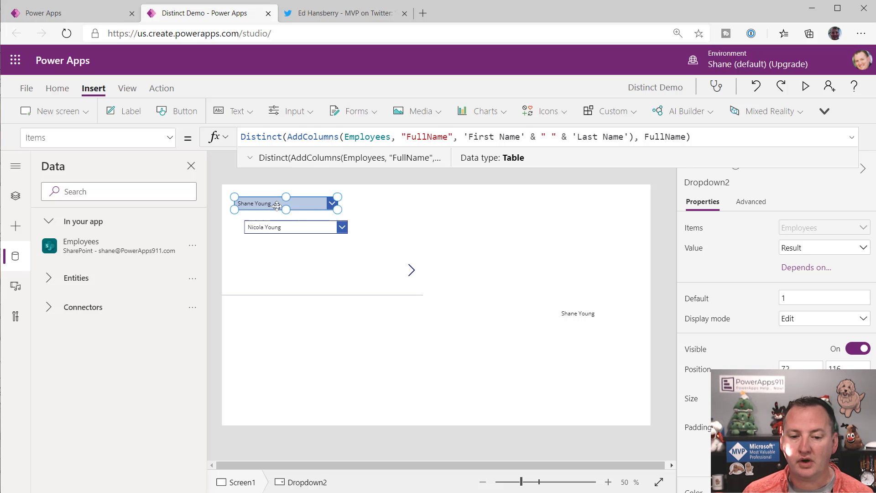
- Set Dropdown1's Items to Ungroup(Table(…)) listing "All" before sorted distinct departments
click(254, 202)
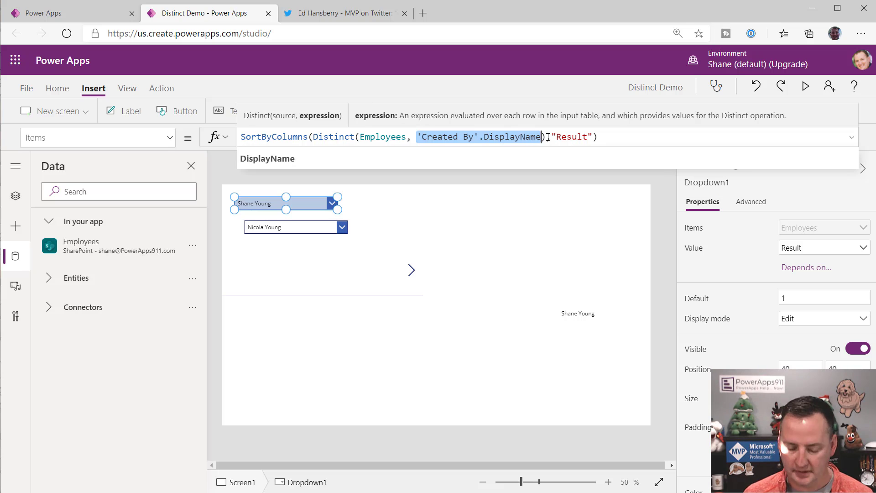
text(Department)
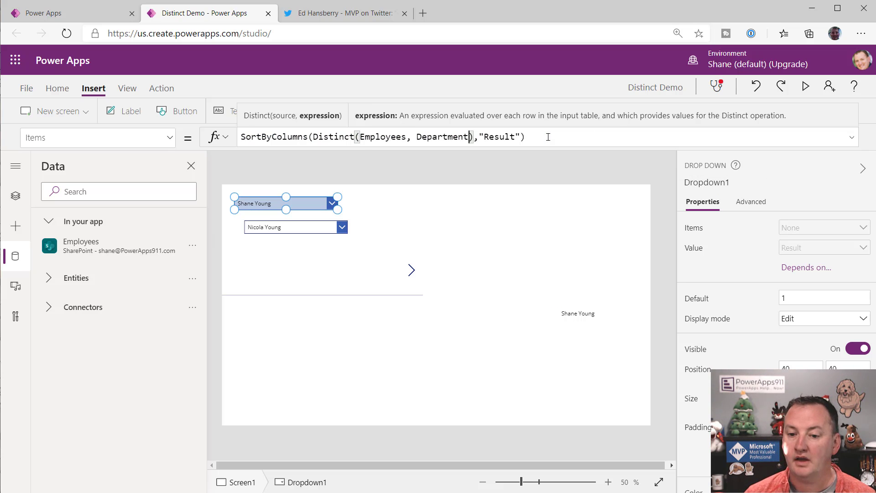
key(Enter)
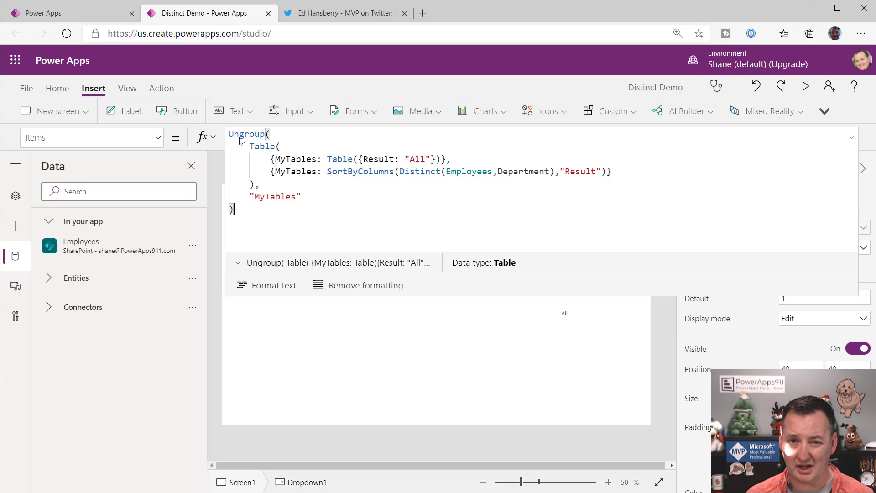
mouse_move(286, 146)
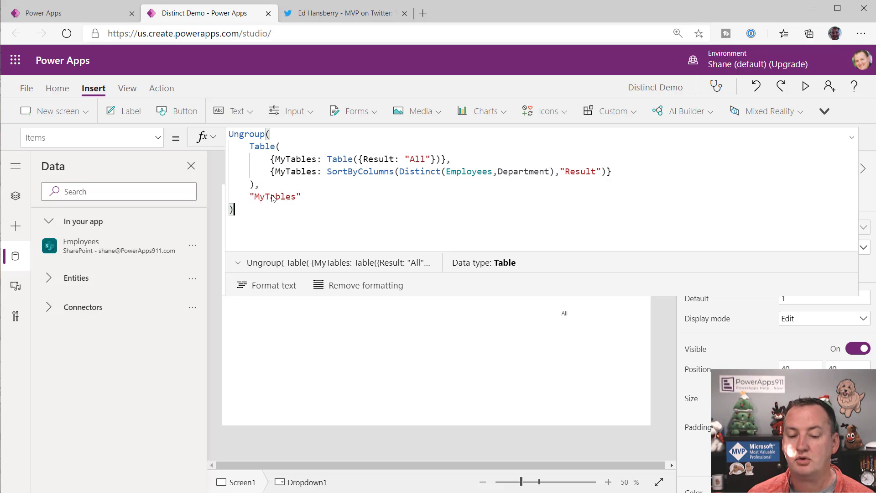
mouse_move(321, 175)
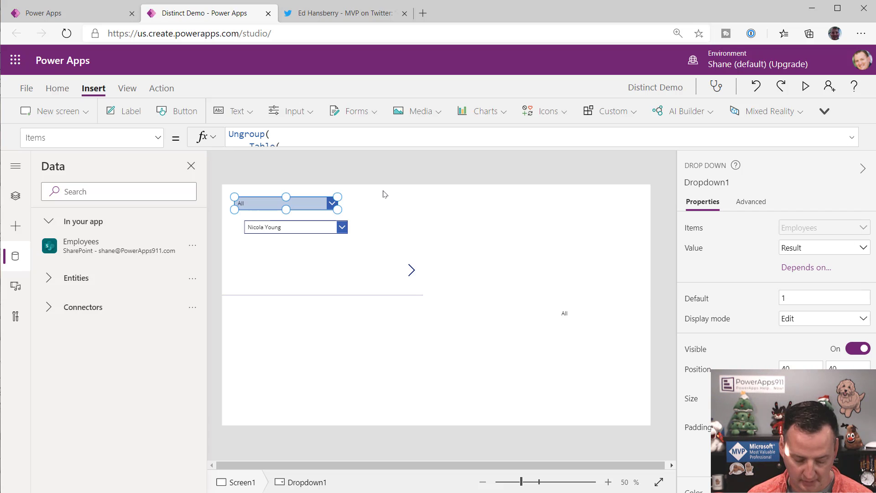
click(332, 203)
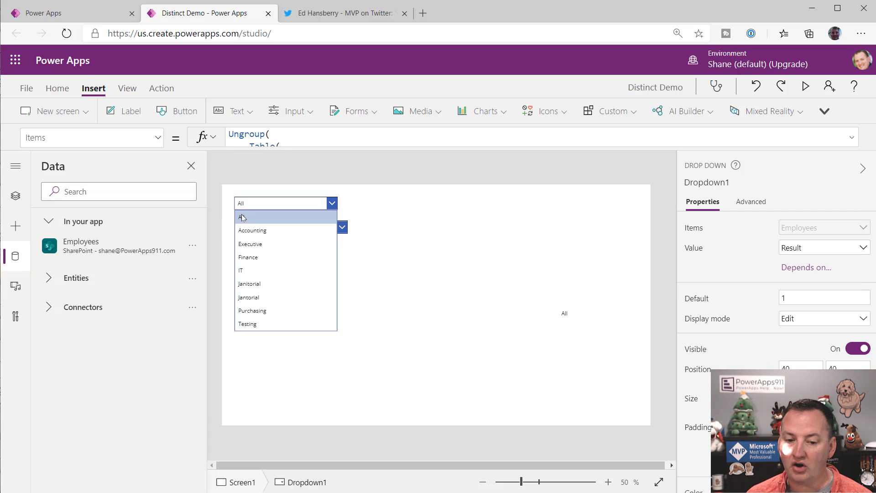
mouse_move(252, 230)
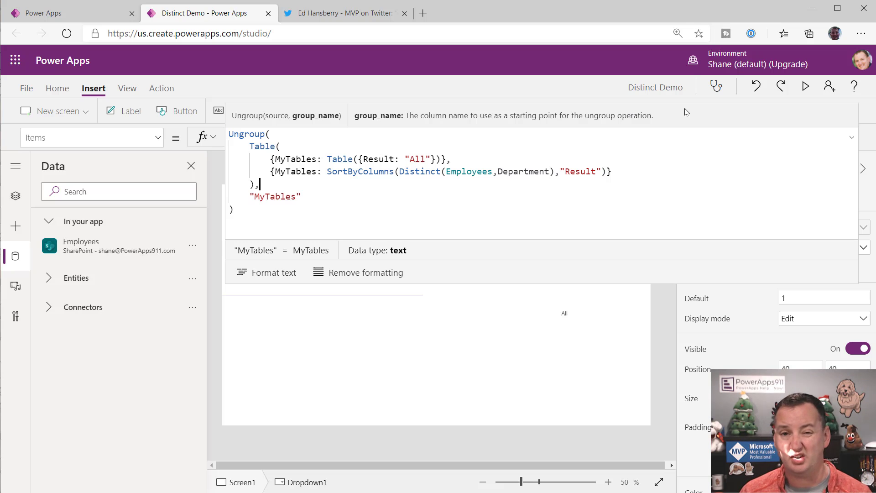
- Set Gallery1 Items to If(Dropdown1.Selected.Result = "All", Employees, Filter by Department)
click(285, 202)
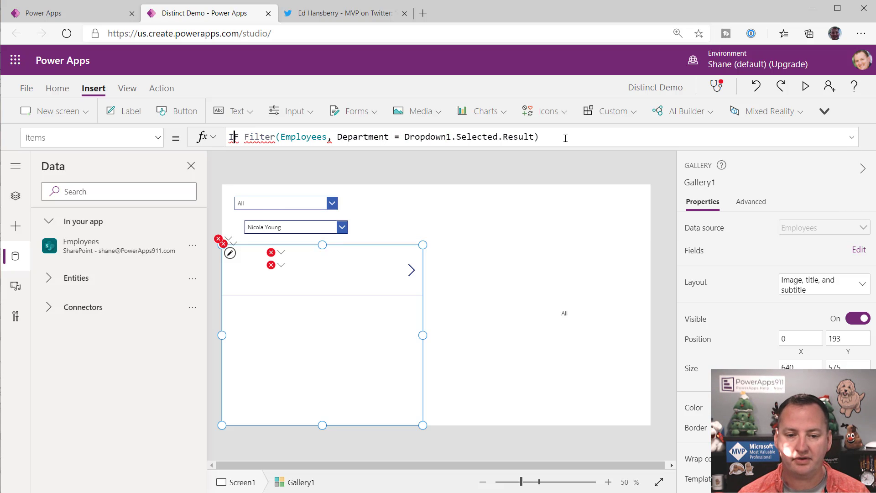
text(If()
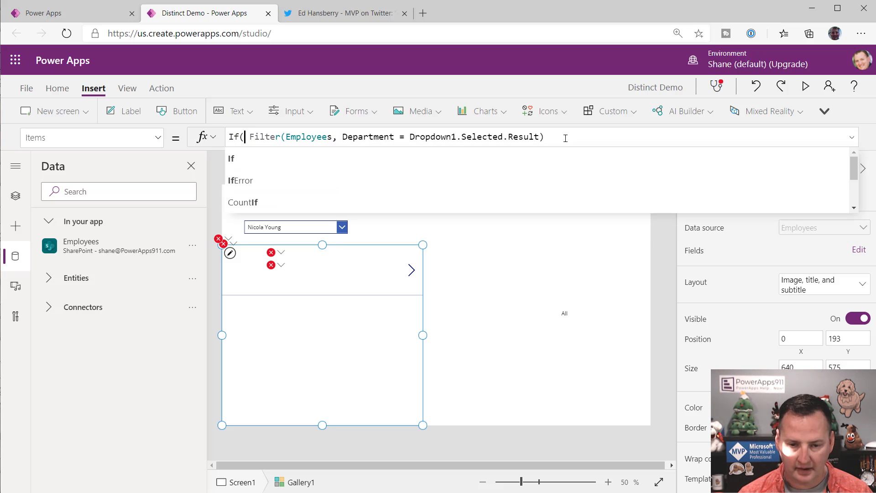
text(d)
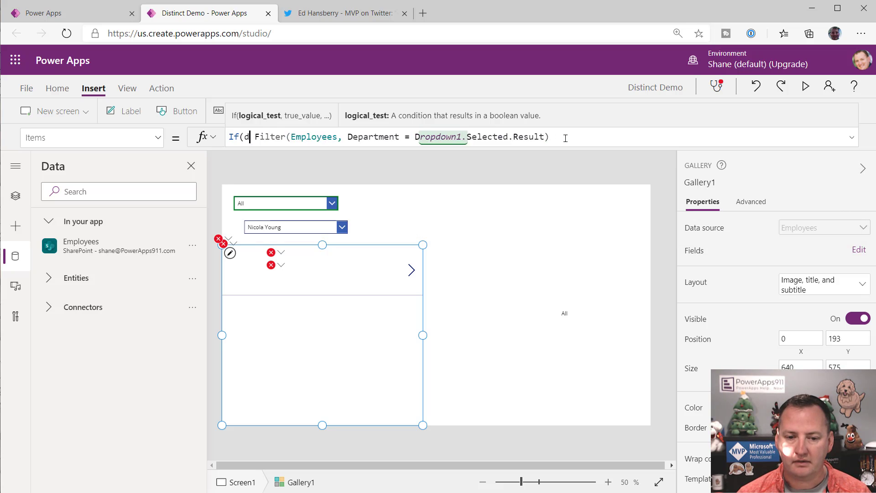
text(ropdown1)
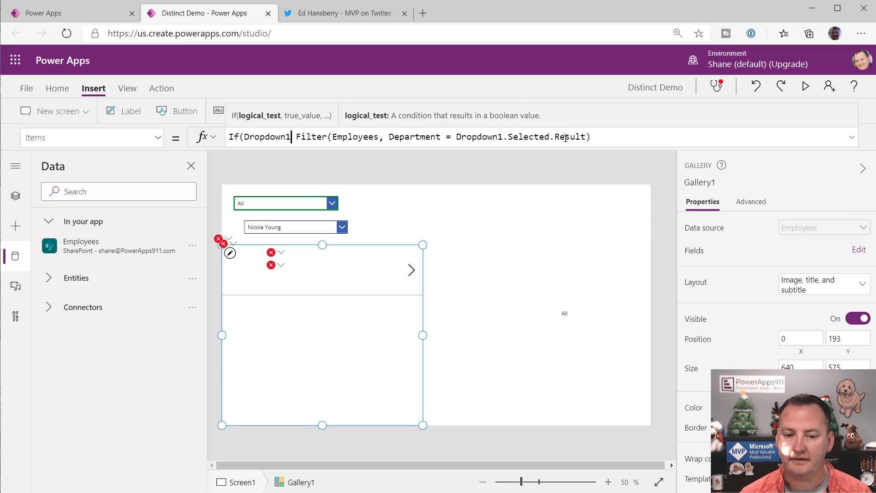
text(.Selected.Result = "All)
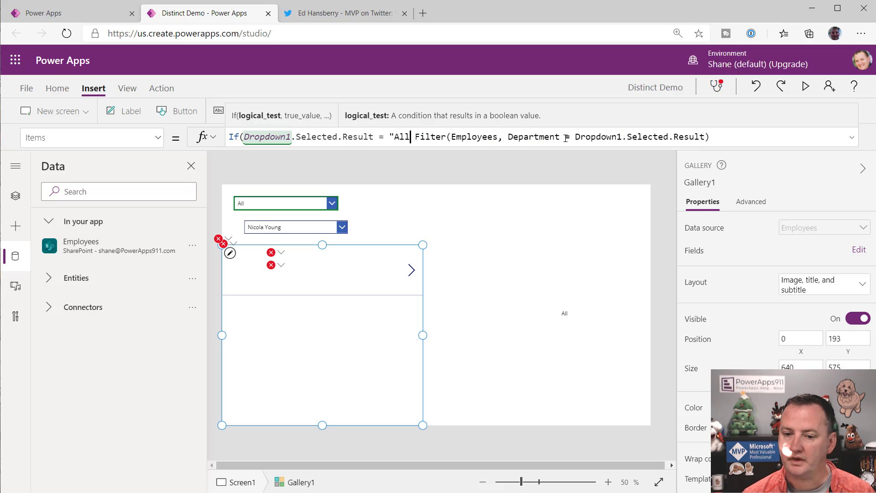
text(, Employees,)
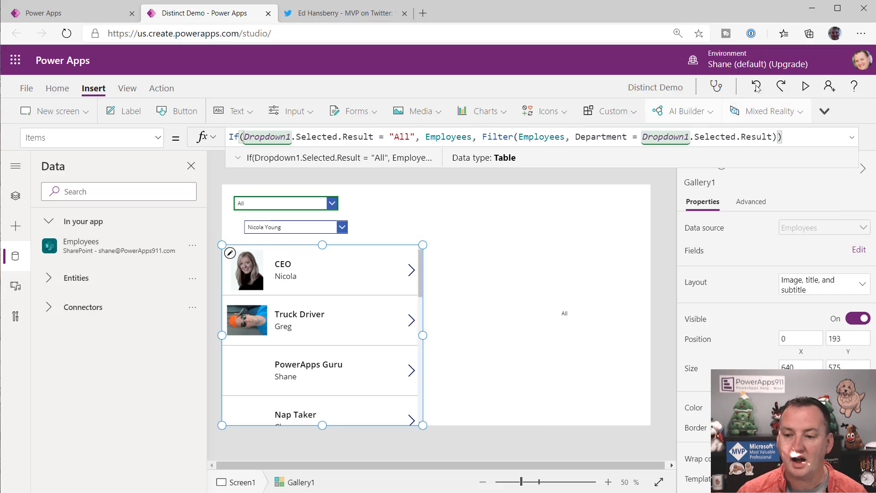
click(806, 87)
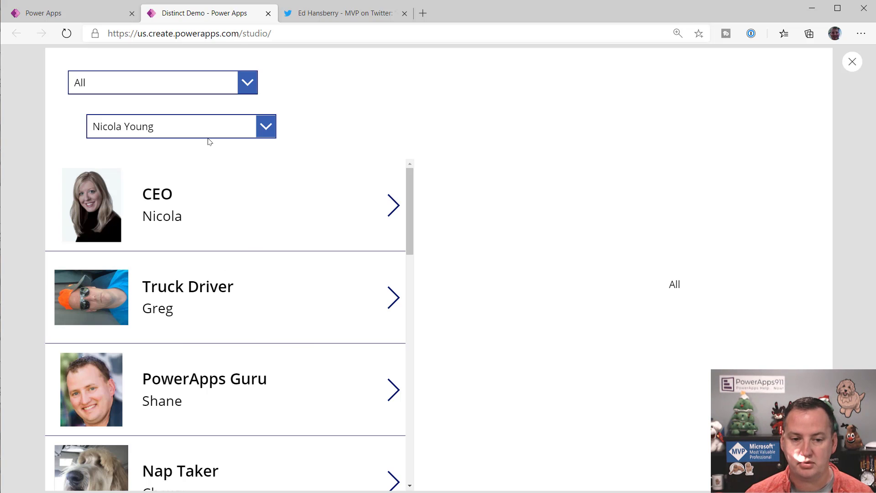
click(246, 82)
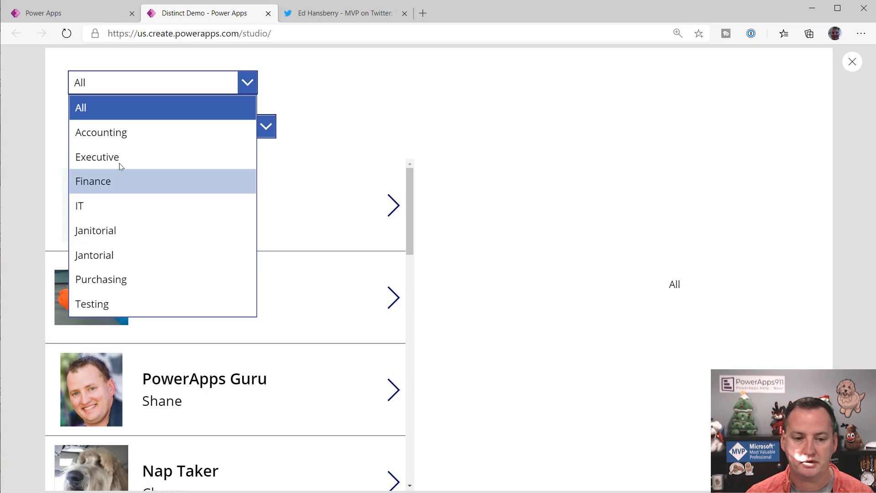
click(98, 157)
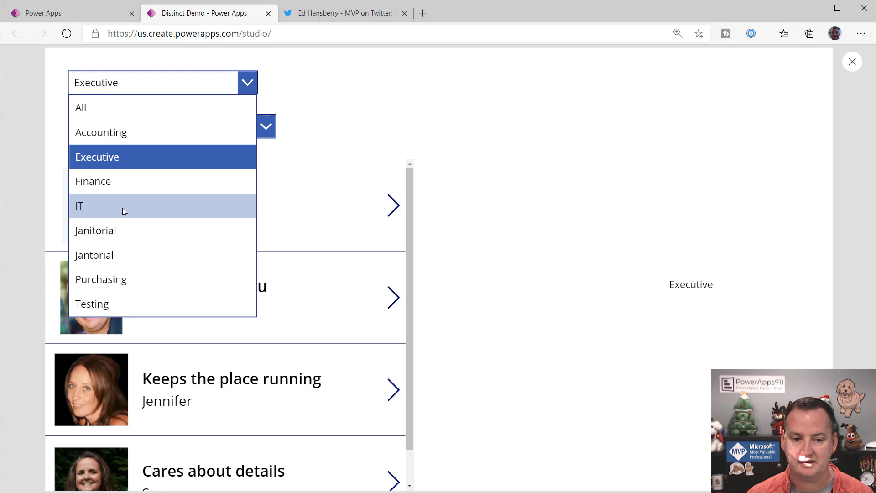
click(79, 206)
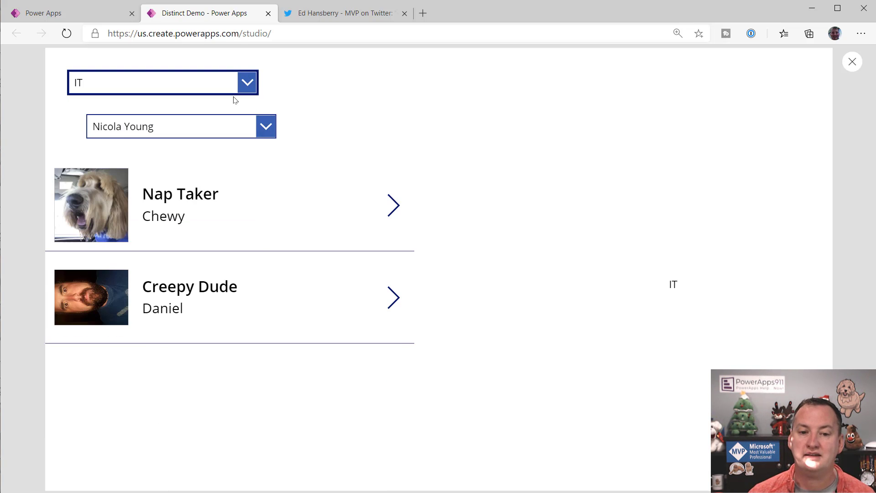
click(162, 83)
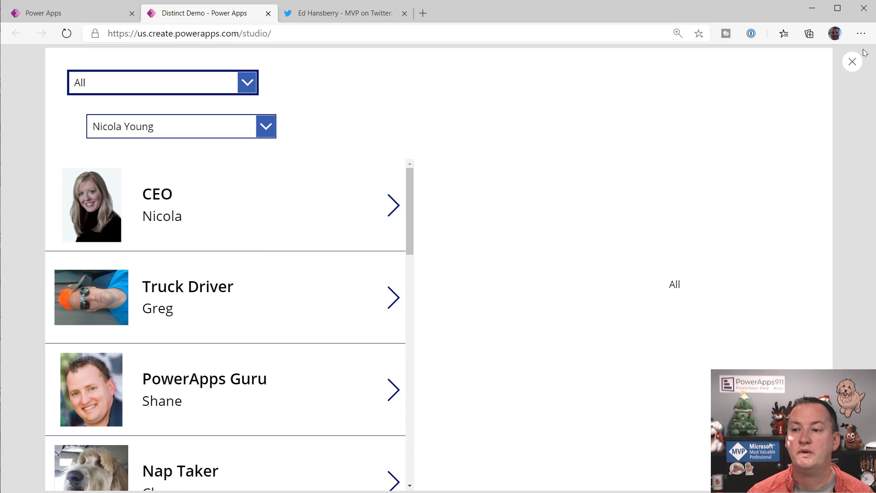
click(852, 61)
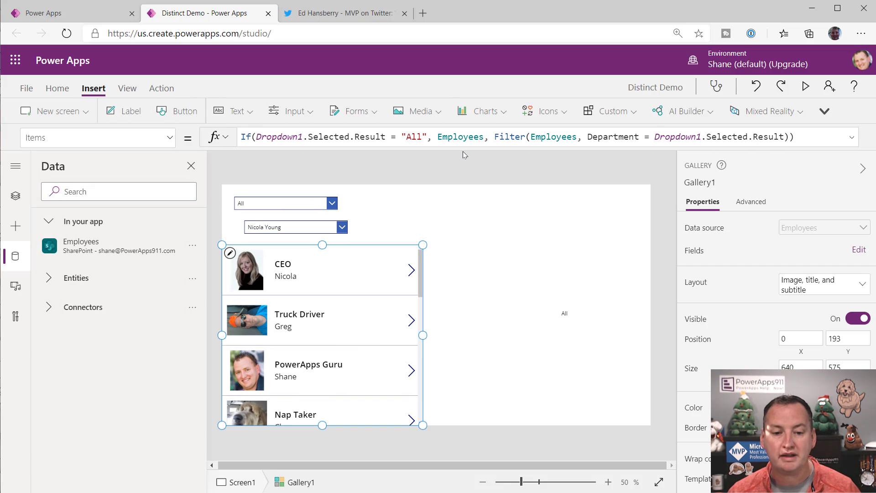